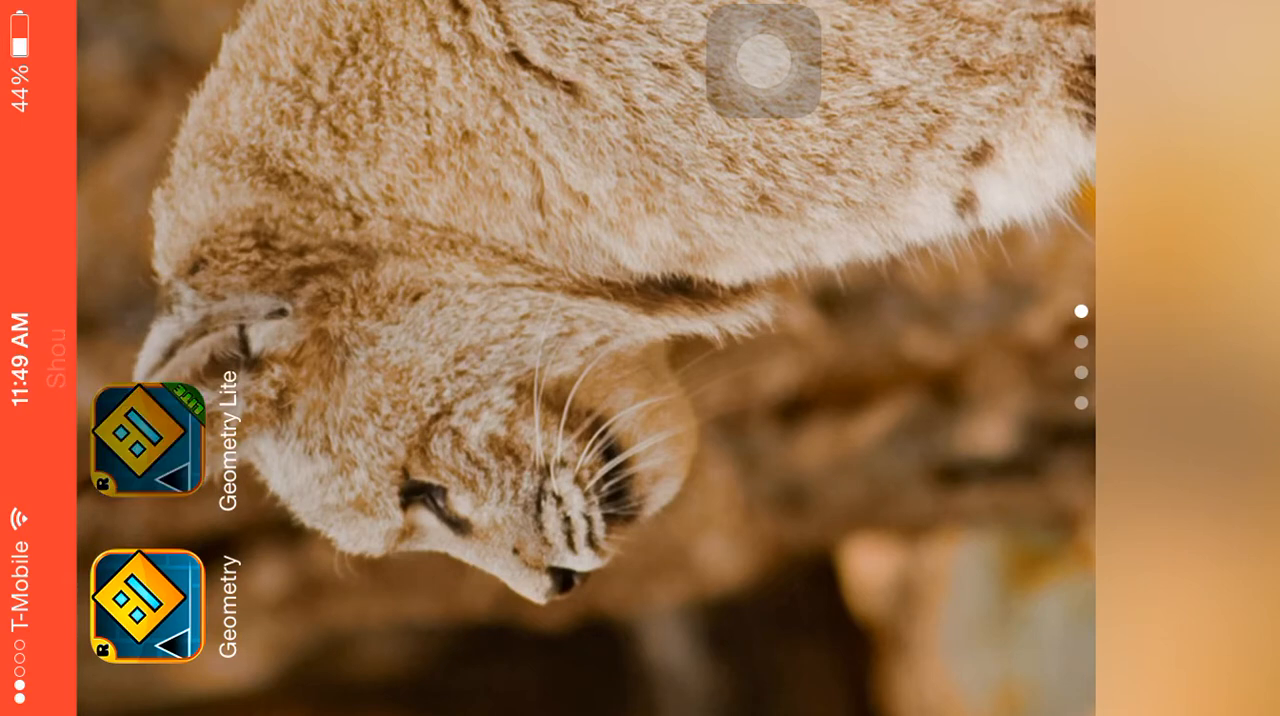
Step: Launch Geometry Dash Lite from its Home Screen icon
click(147, 605)
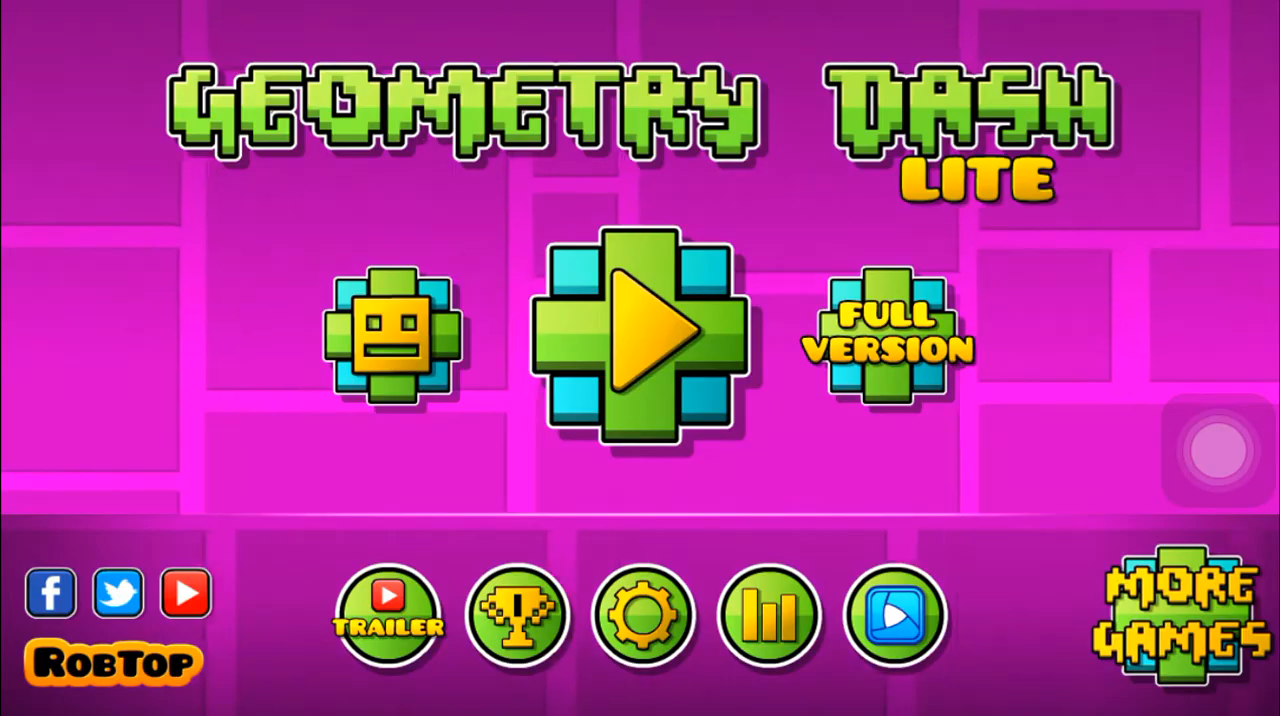
Step: In the garage, pick the angry-faced cube and page to the next cube icons
click(390, 335)
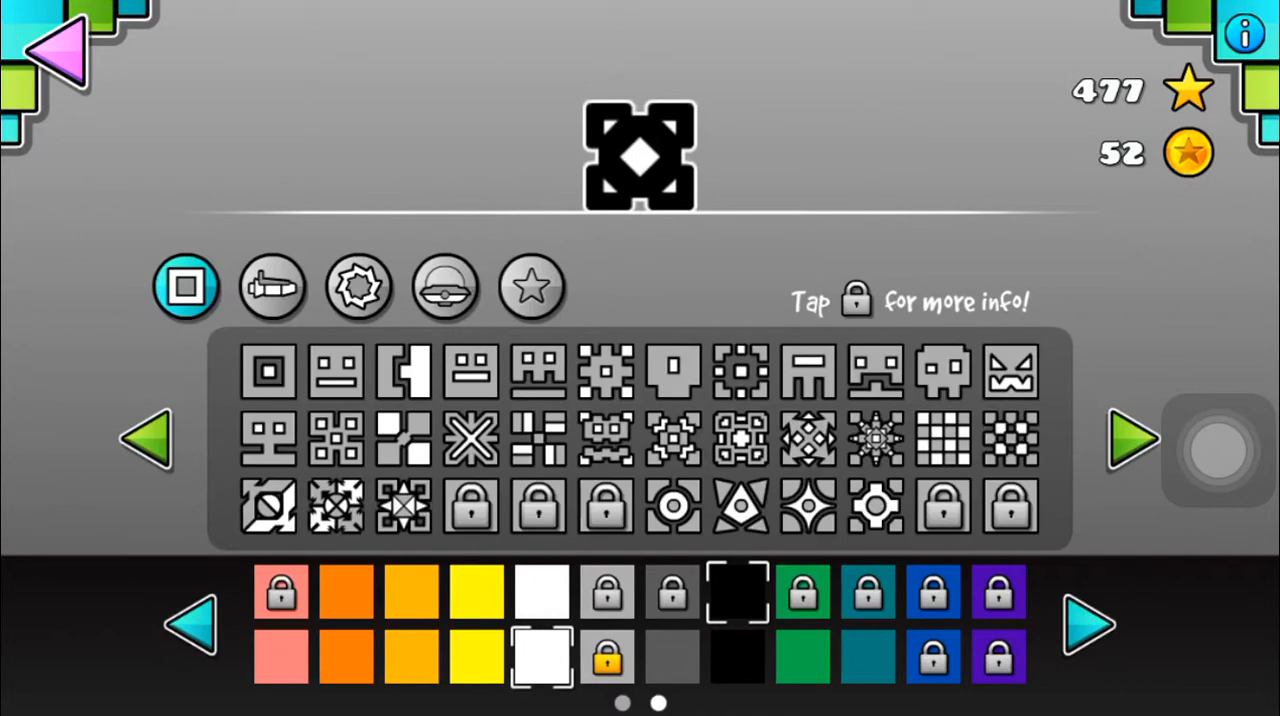
click(1010, 372)
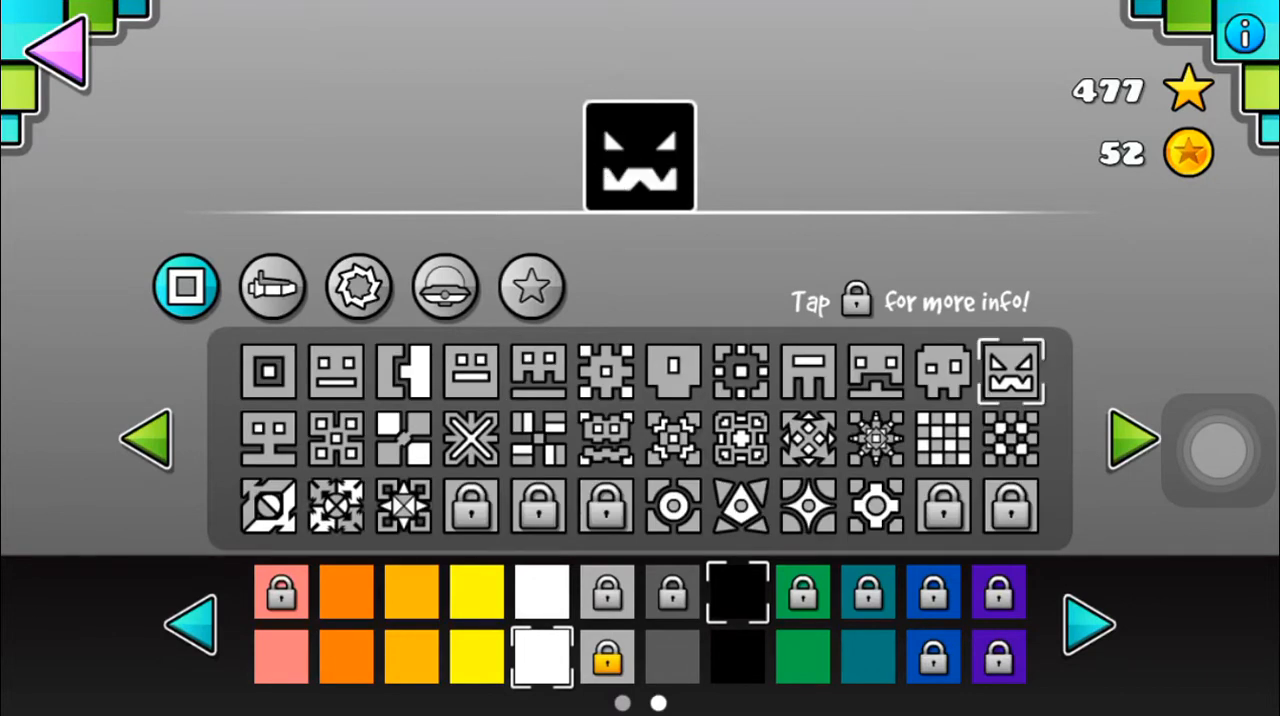
click(740, 438)
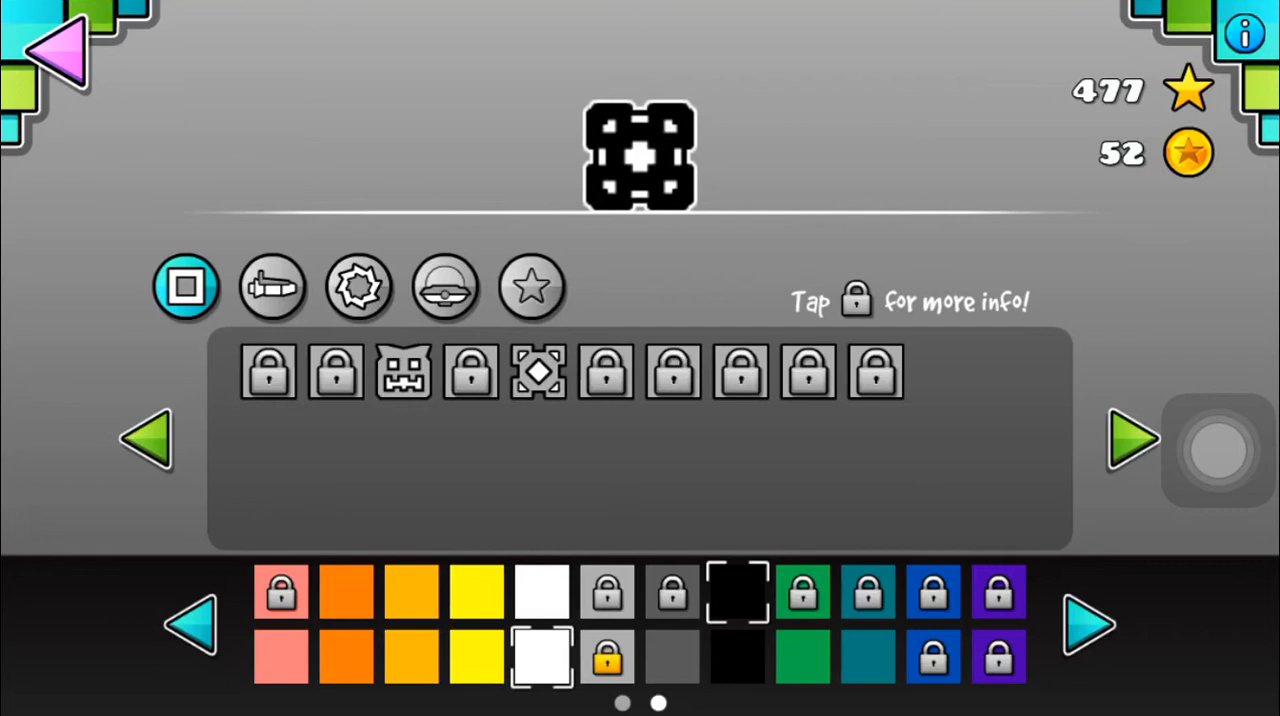
Step: Preview the round-windowed rocket, choose the flat angular ship, and return to the menu
click(272, 287)
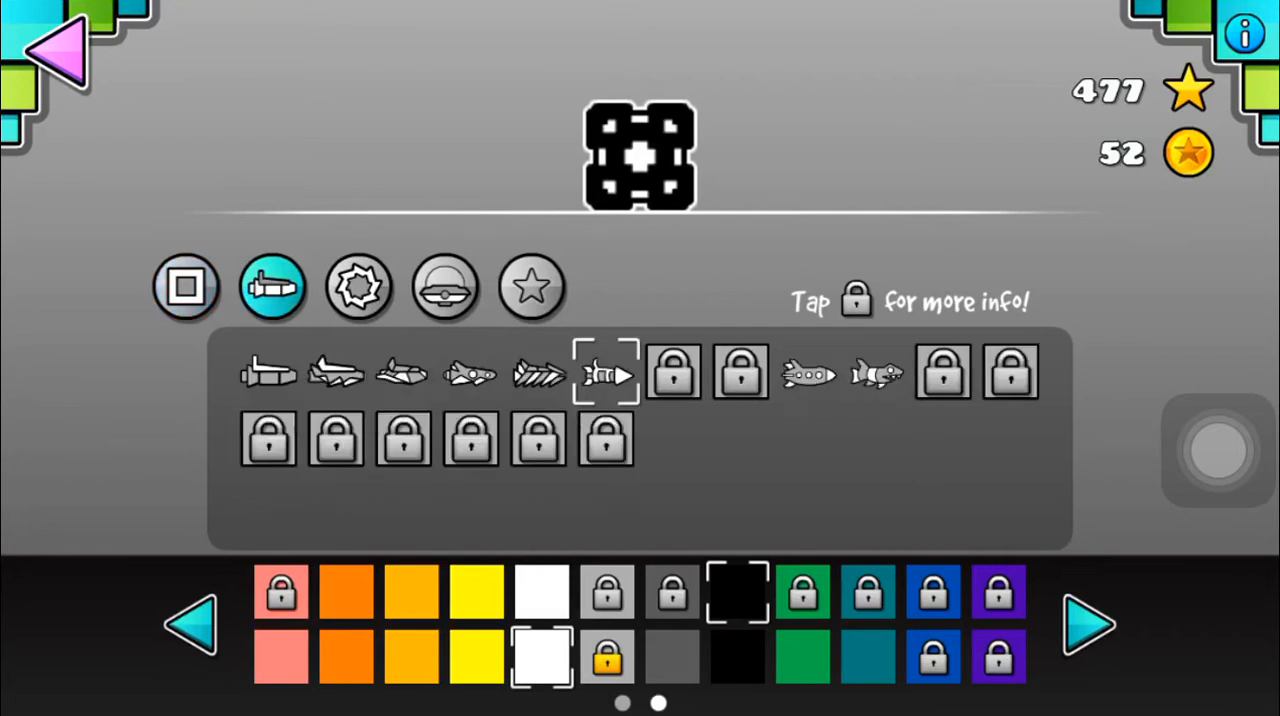
click(808, 373)
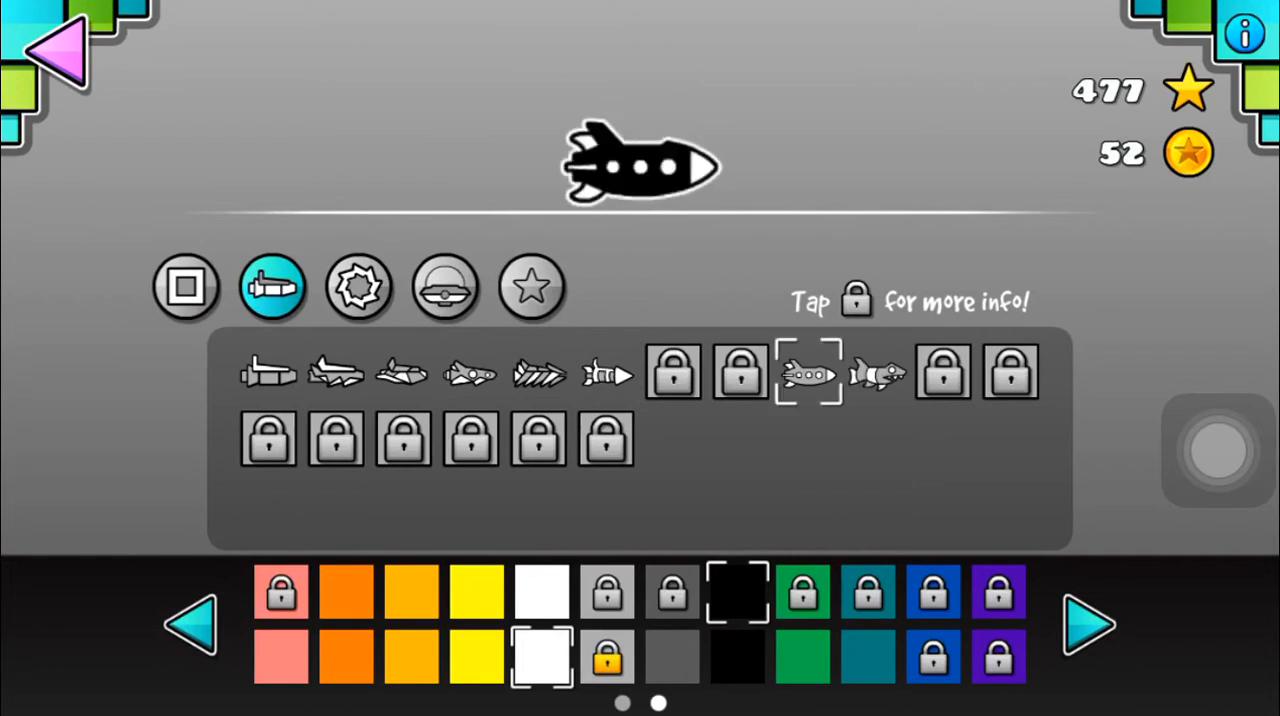
click(402, 373)
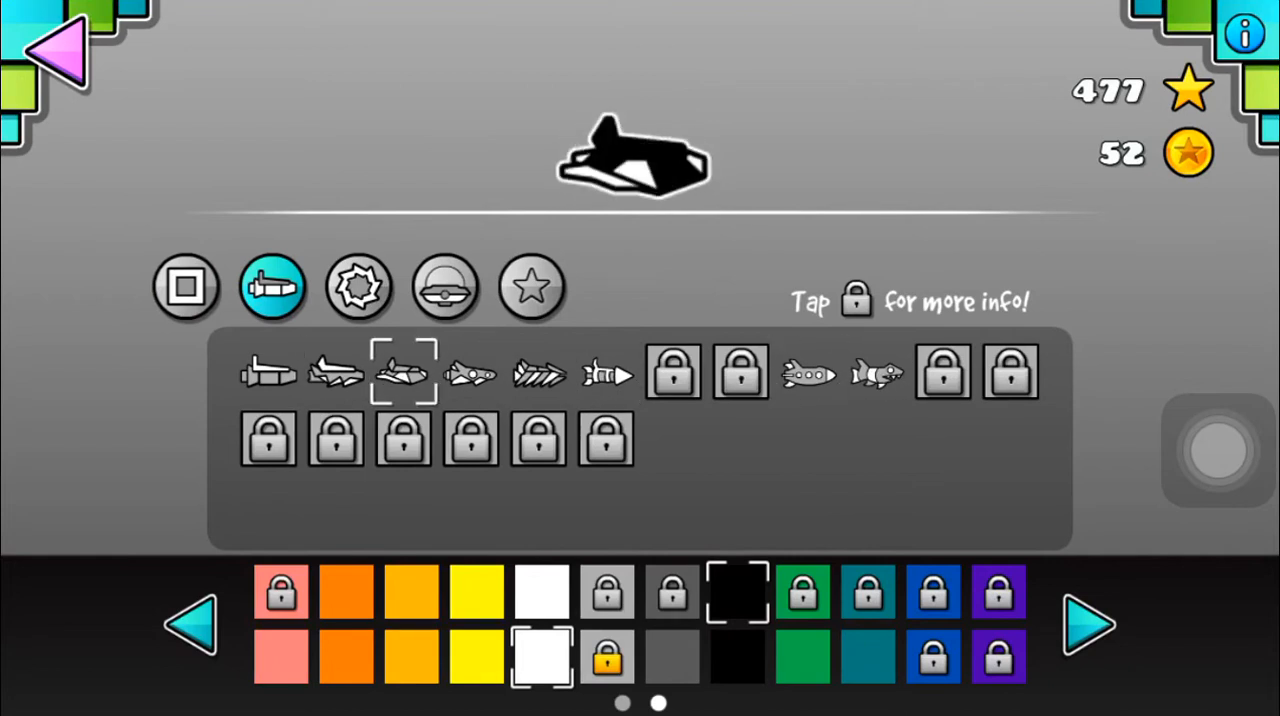
click(185, 287)
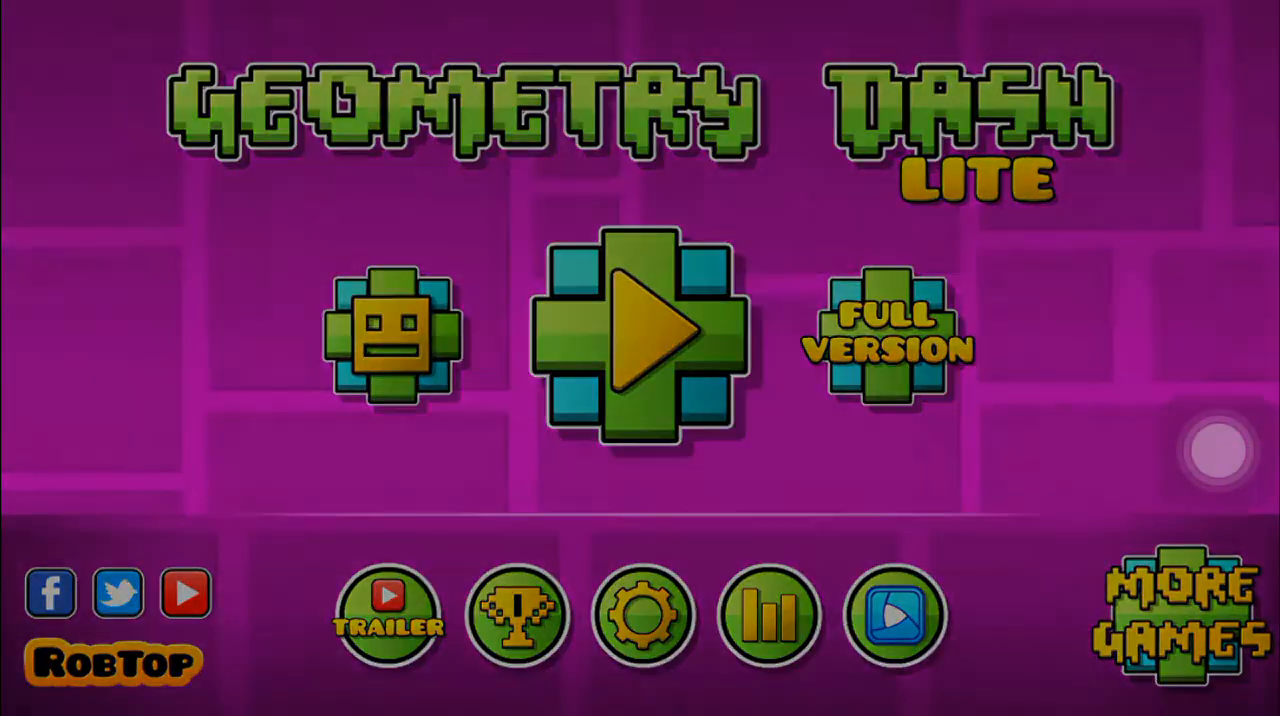
Step: Reopen the garage and switch the cube to the diamond-framed icon with cyan accent
click(390, 337)
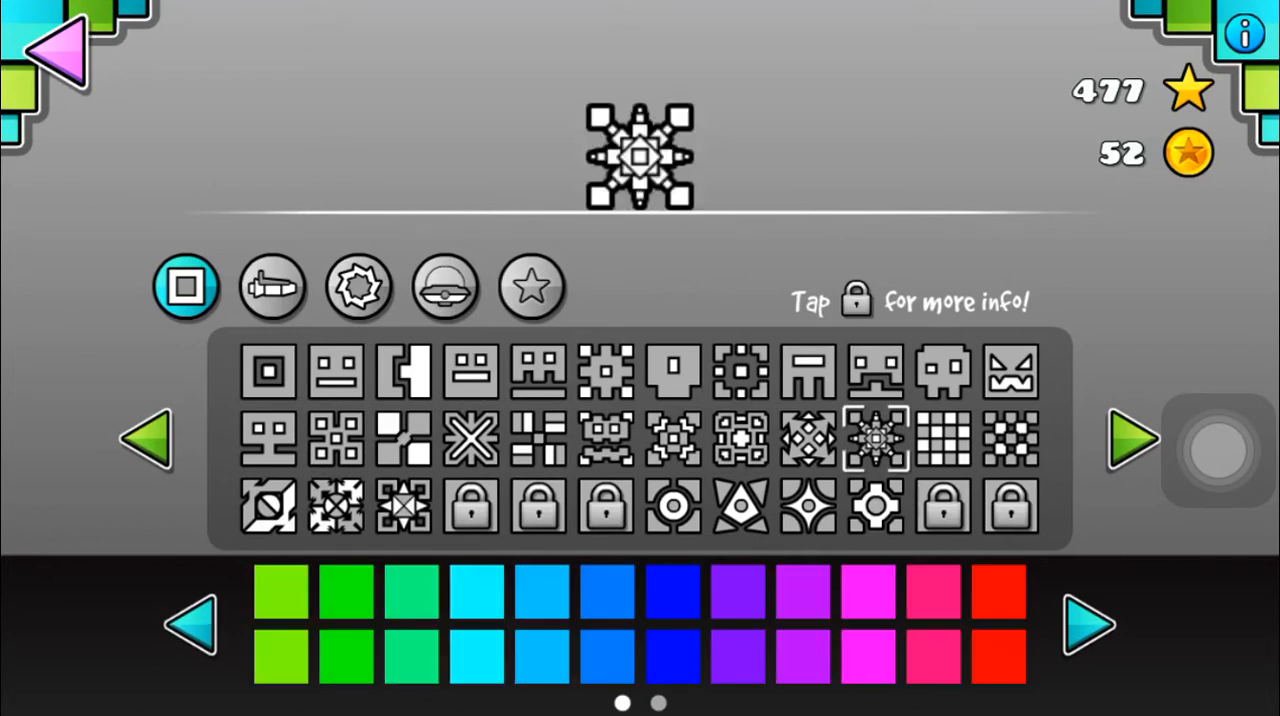
click(1090, 624)
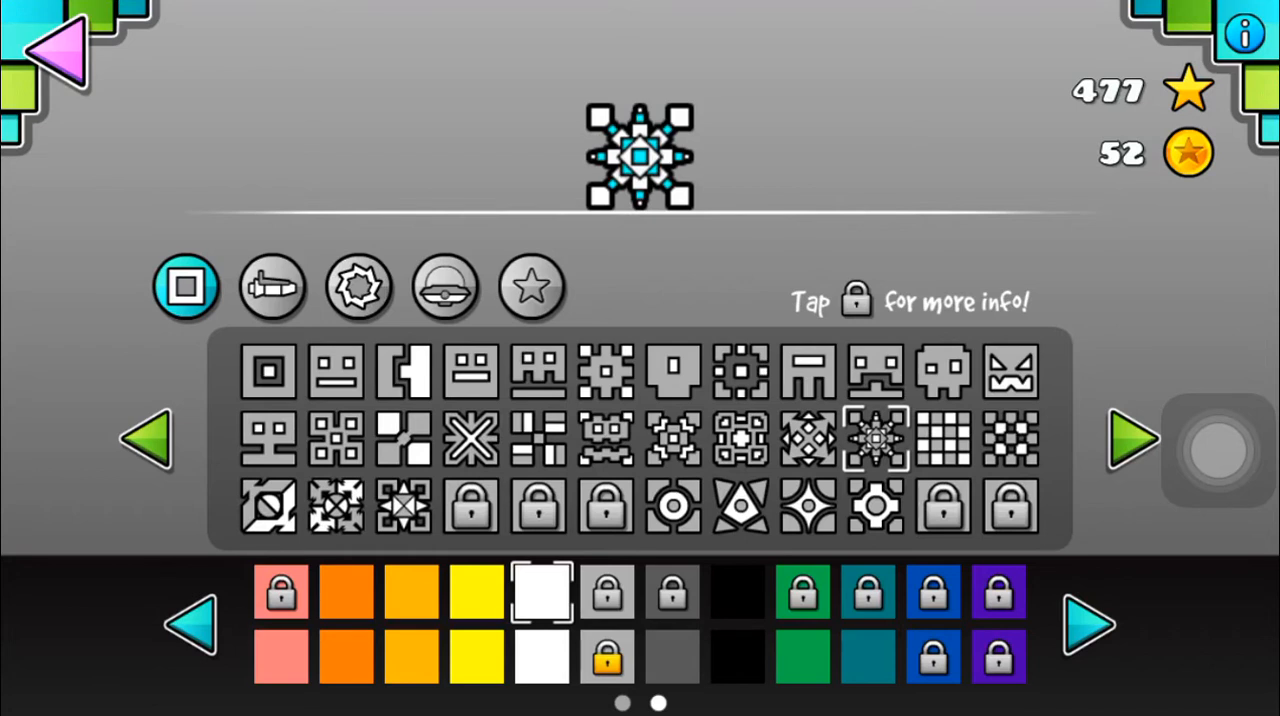
click(538, 438)
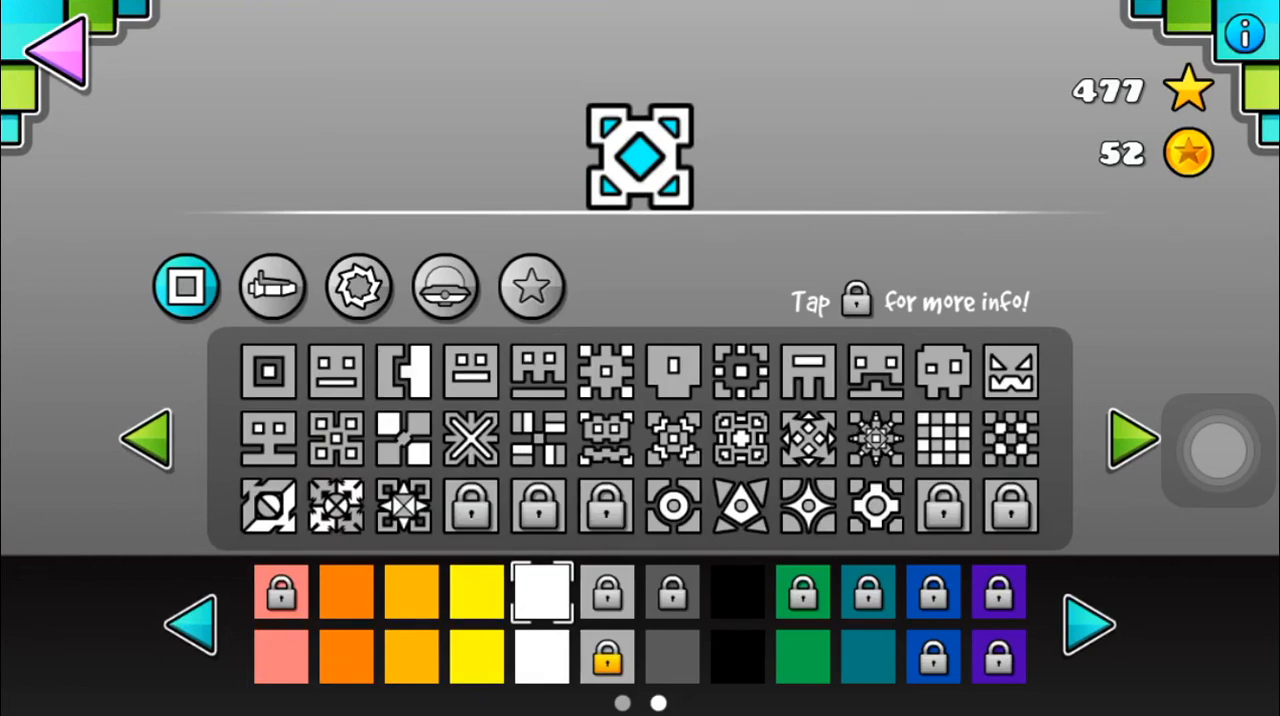
Step: Compare several ship icons, settle on the cyan arrow-nosed rocket, then show cube icons
click(272, 287)
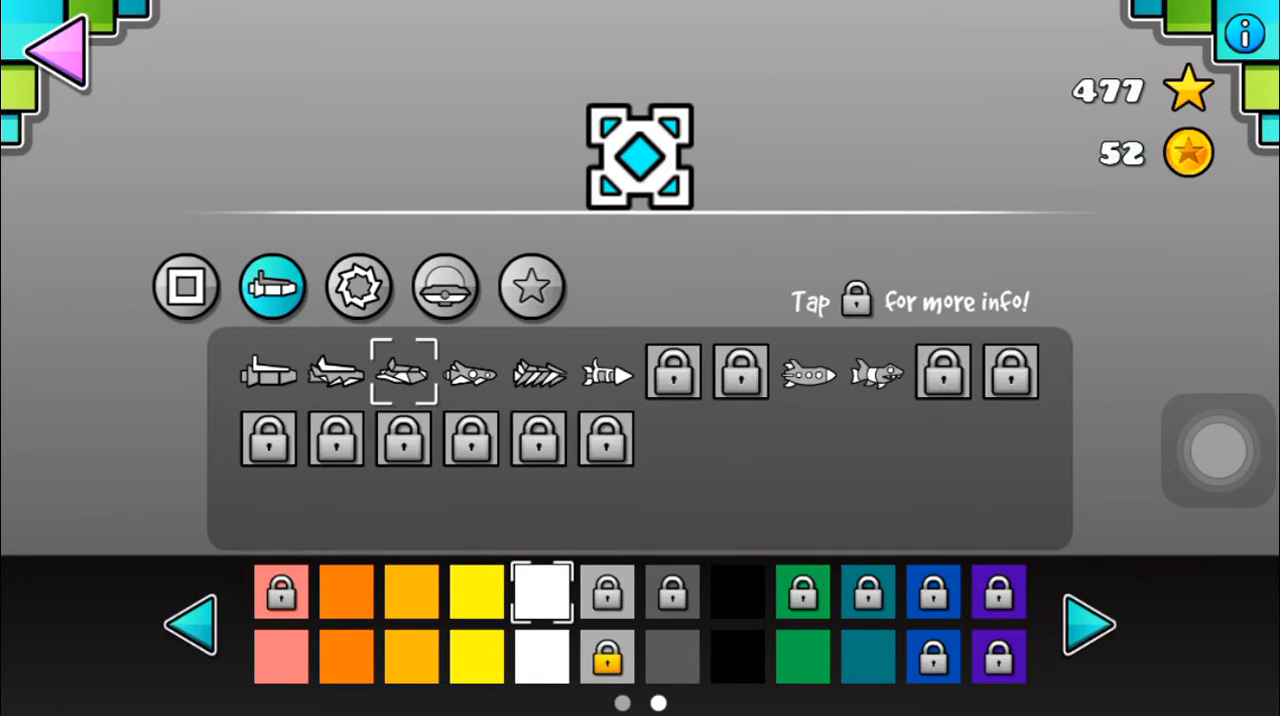
click(267, 372)
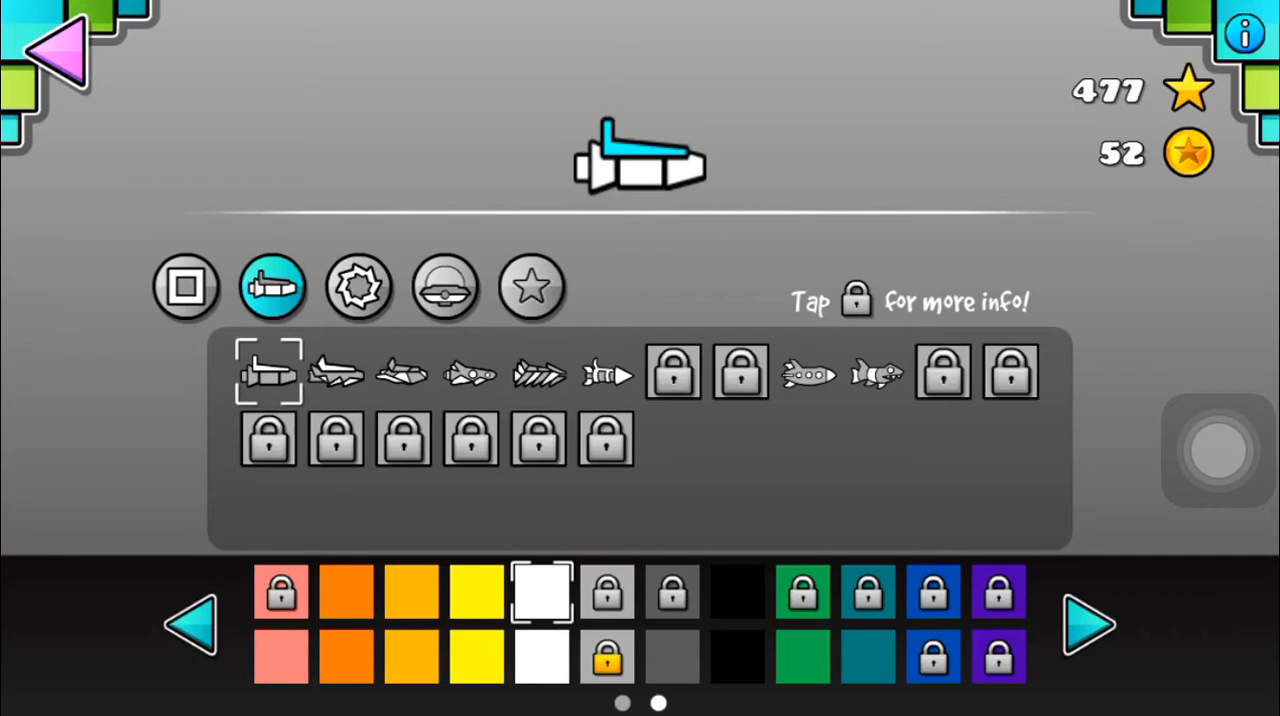
click(335, 372)
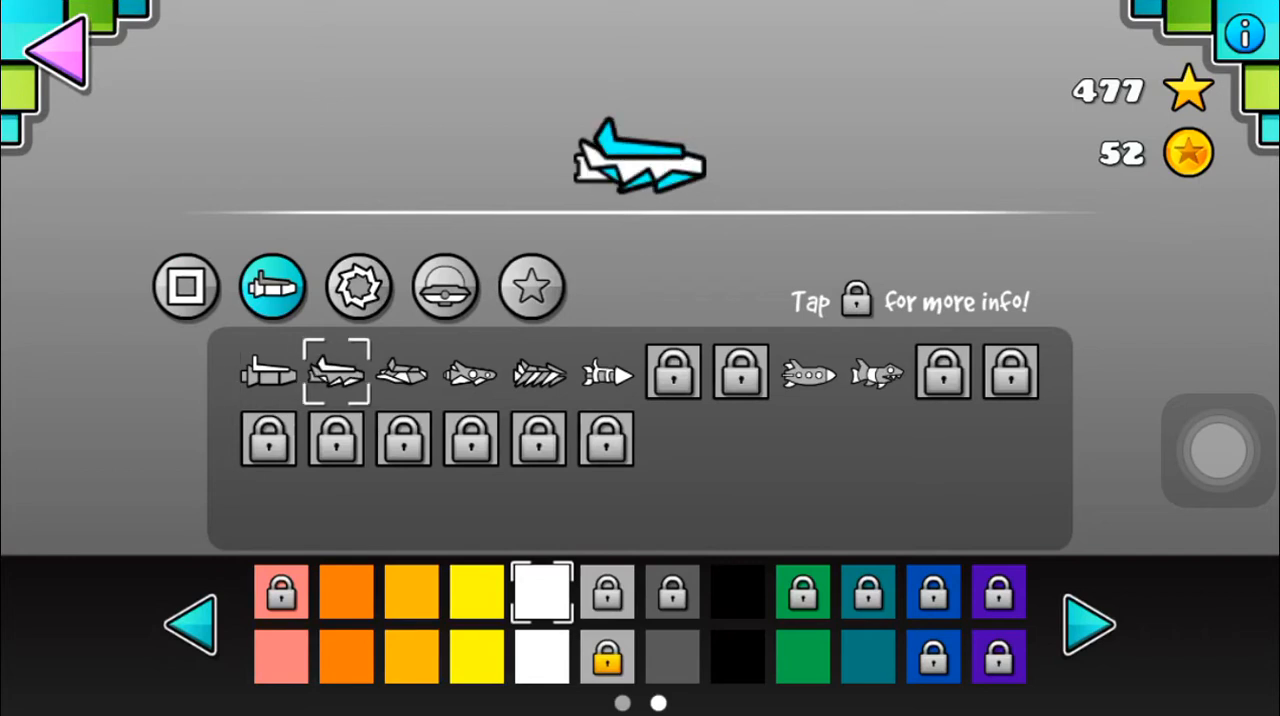
click(470, 372)
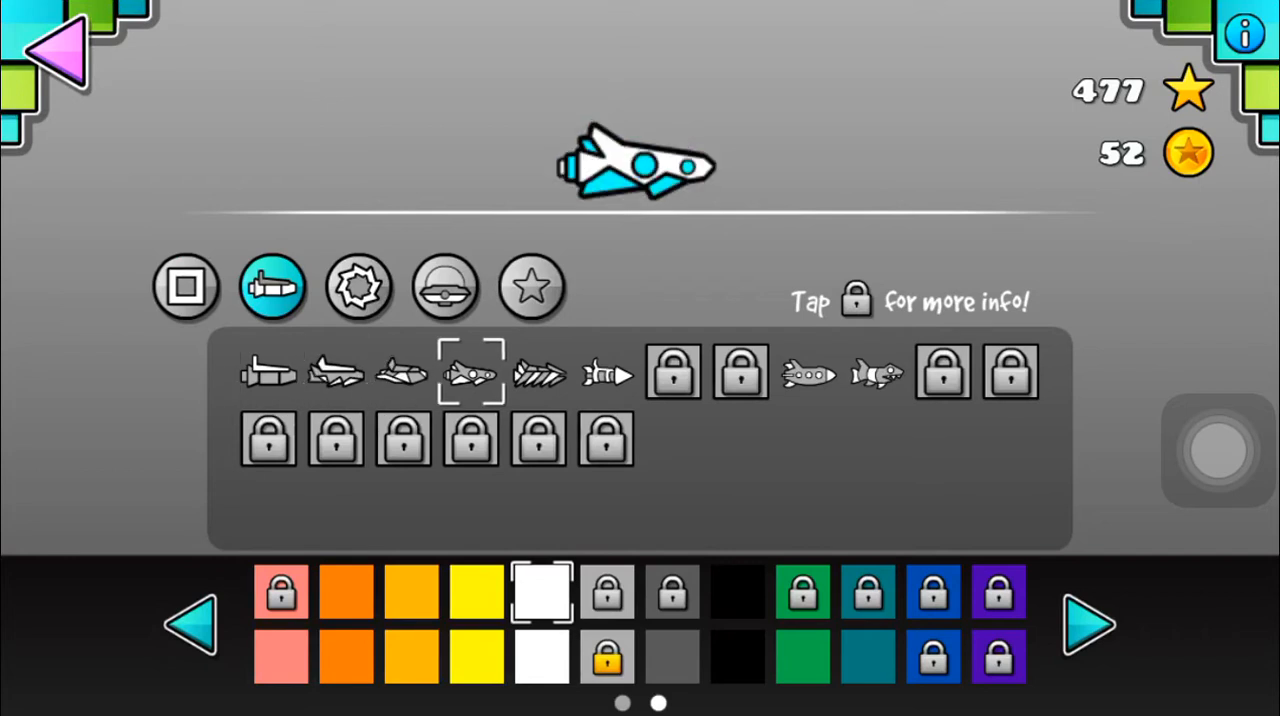
click(267, 372)
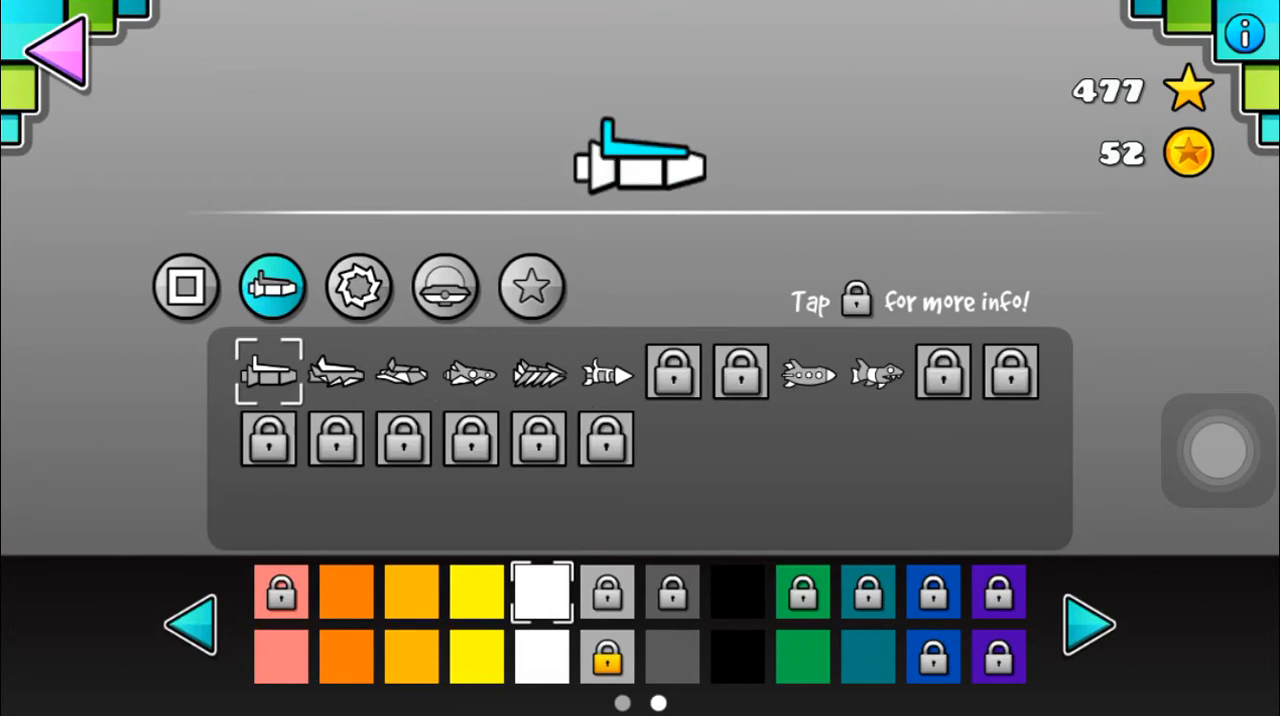
click(606, 373)
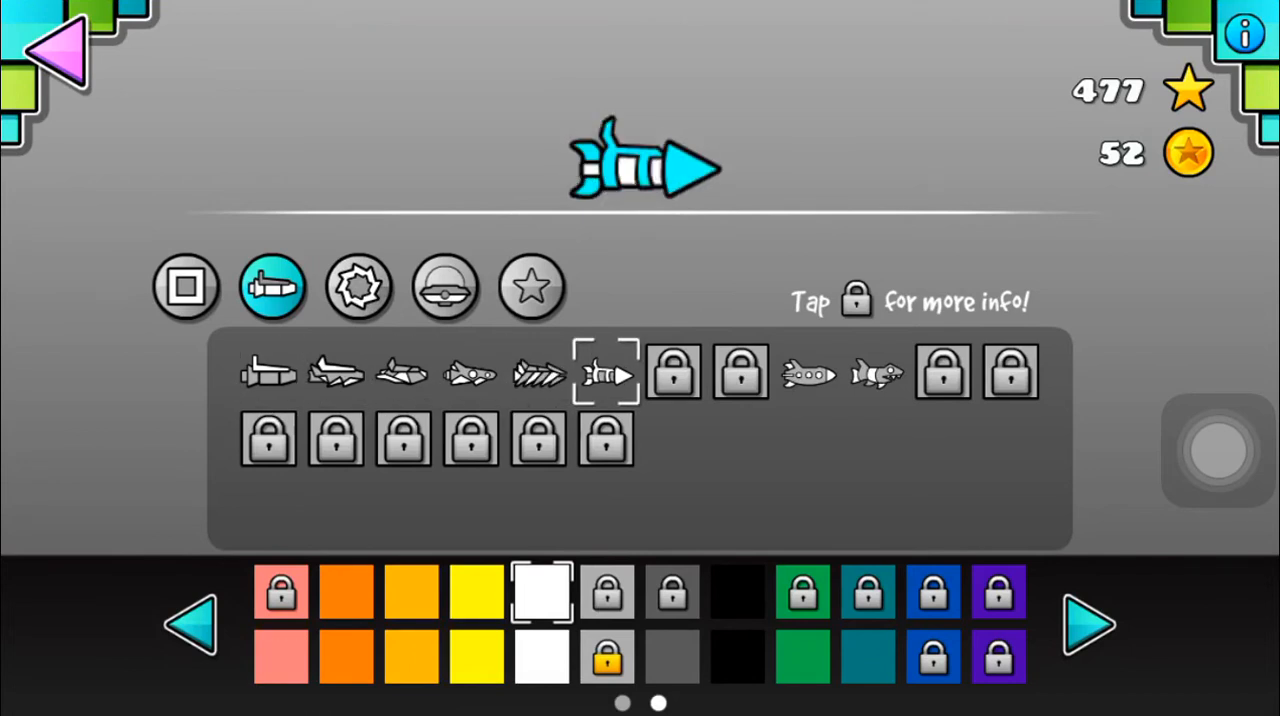
click(402, 372)
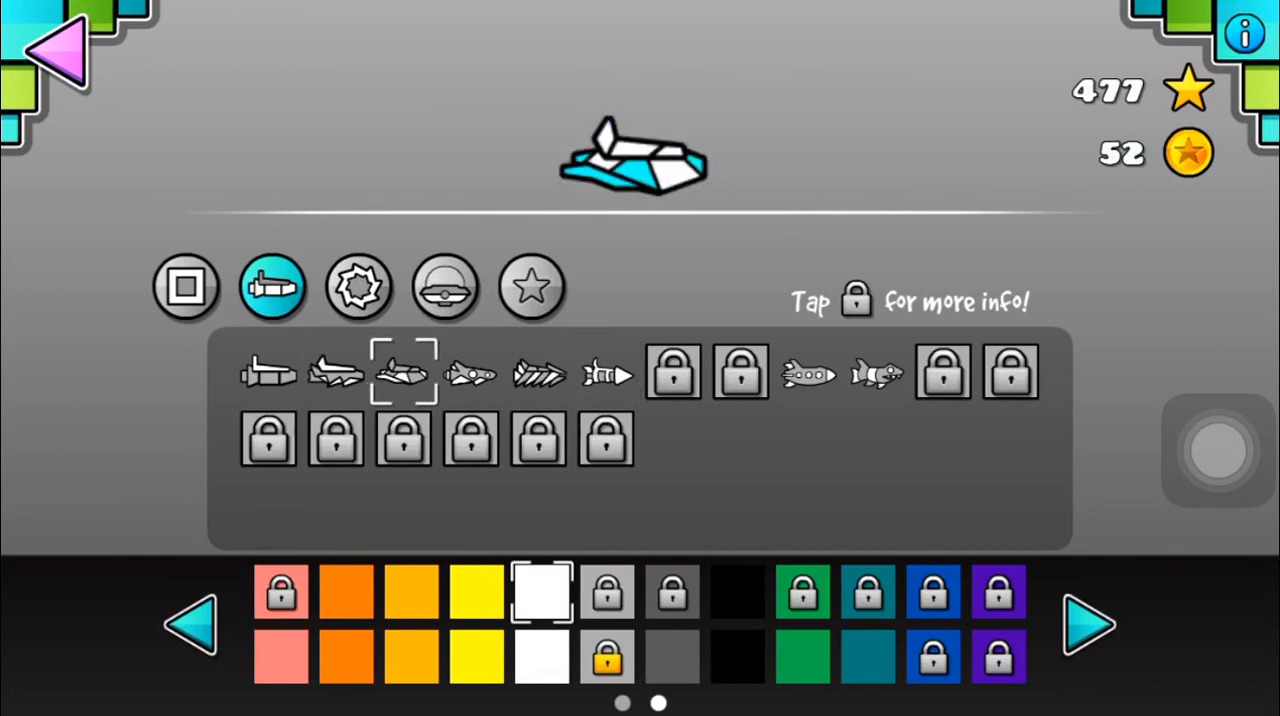
click(470, 373)
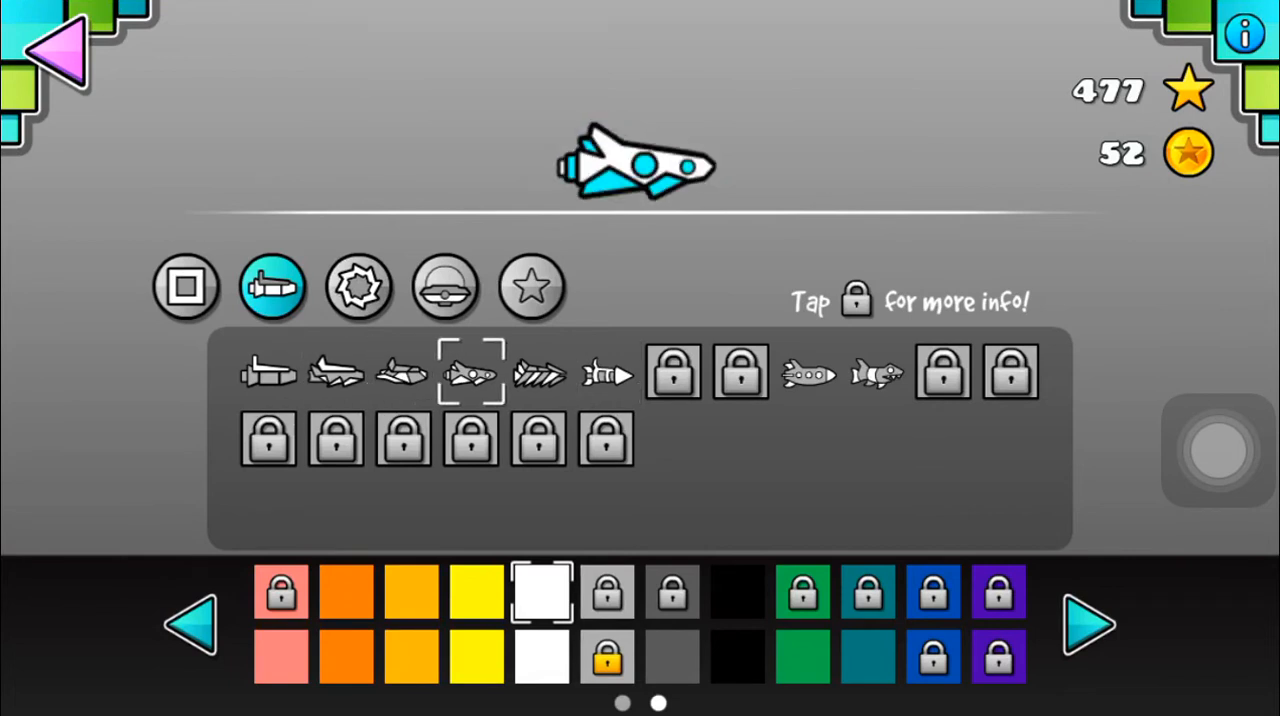
click(606, 373)
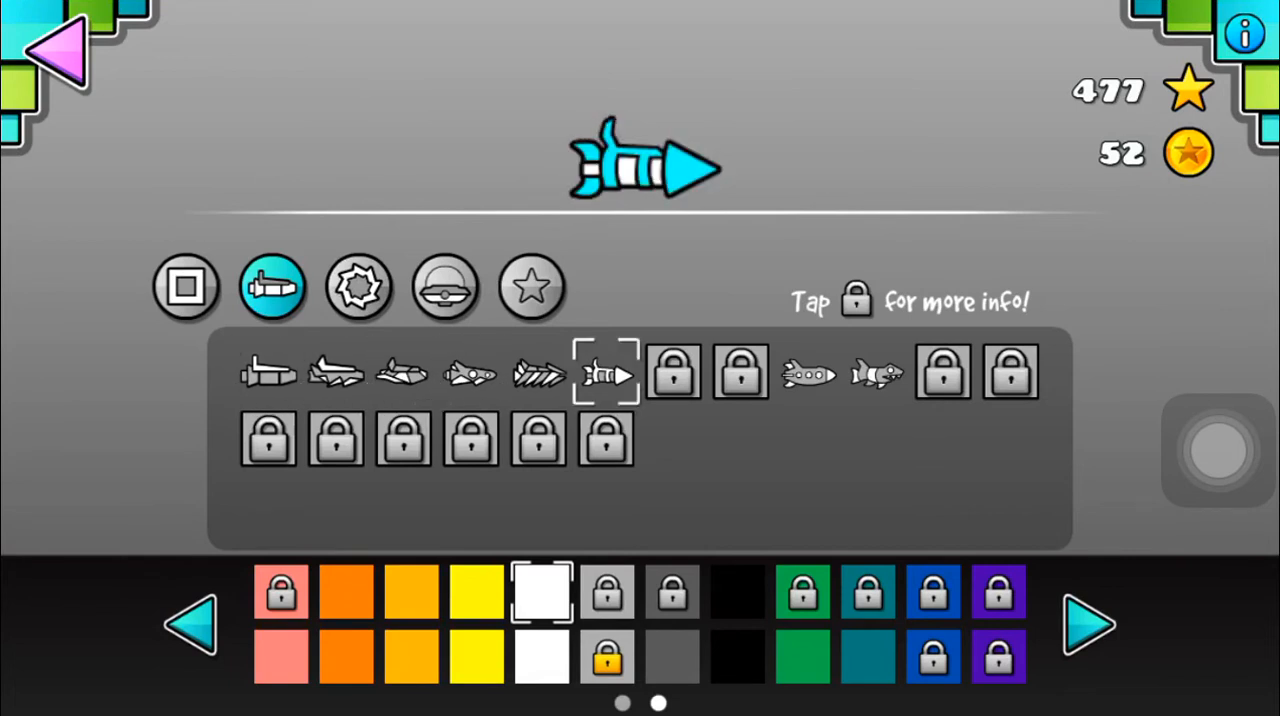
click(403, 372)
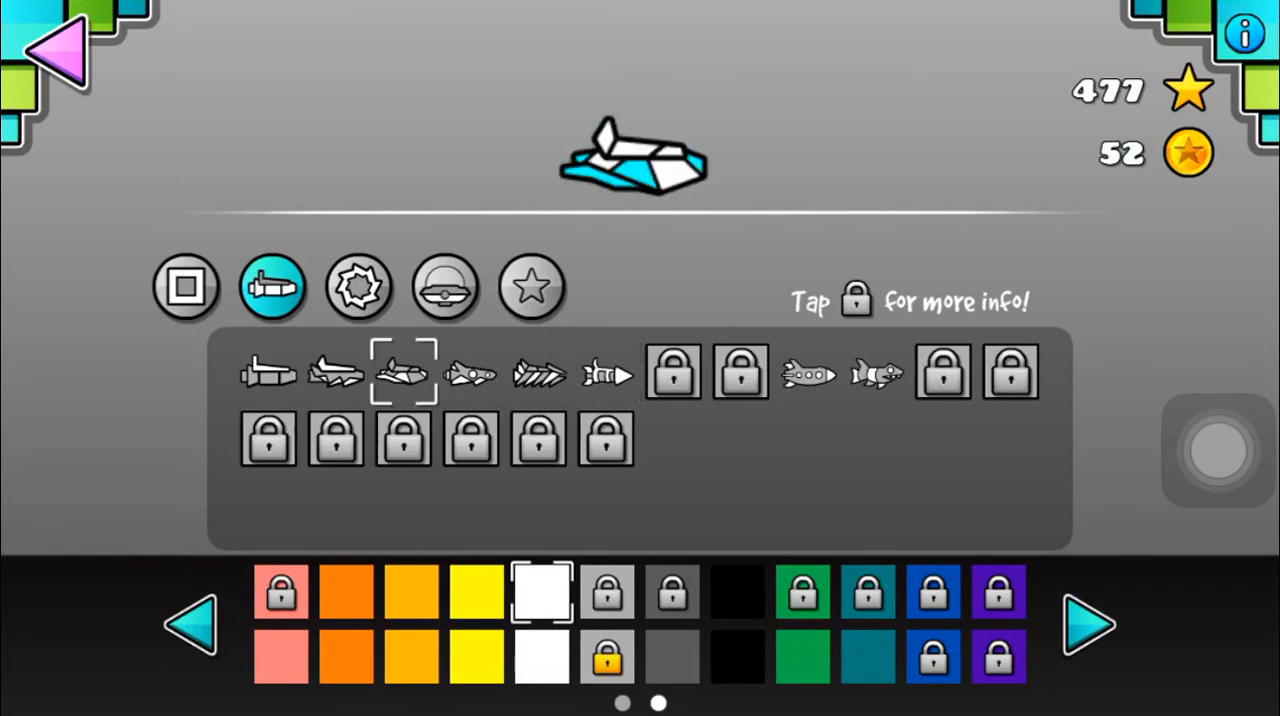
click(606, 373)
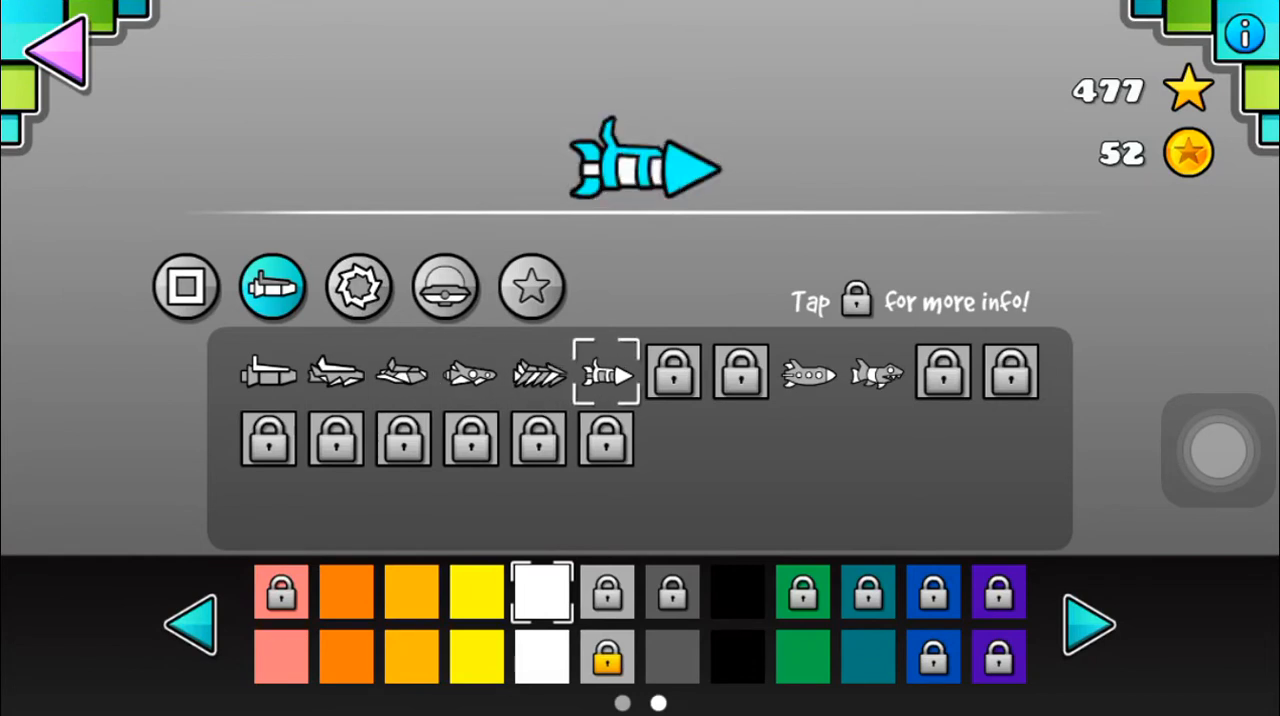
click(185, 287)
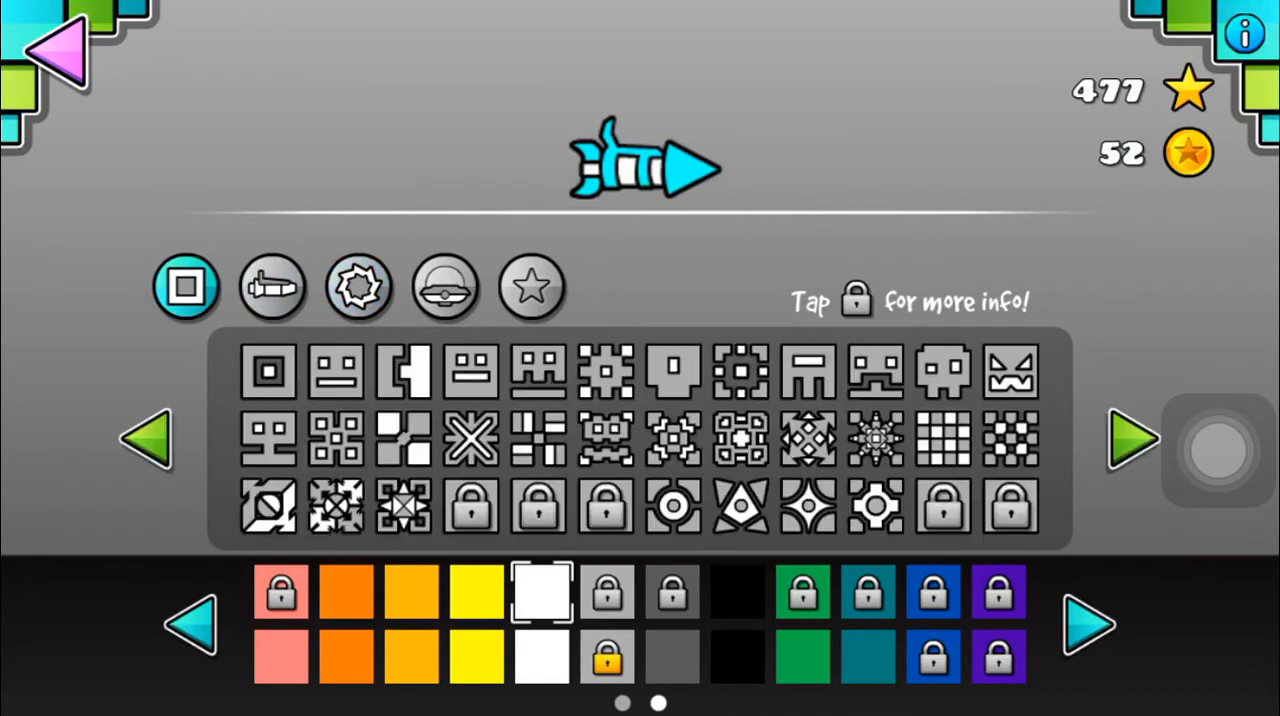
Step: Preview the fourth, shark and second ships, choose the plain tall-tailed ship, and exit the garage
click(272, 287)
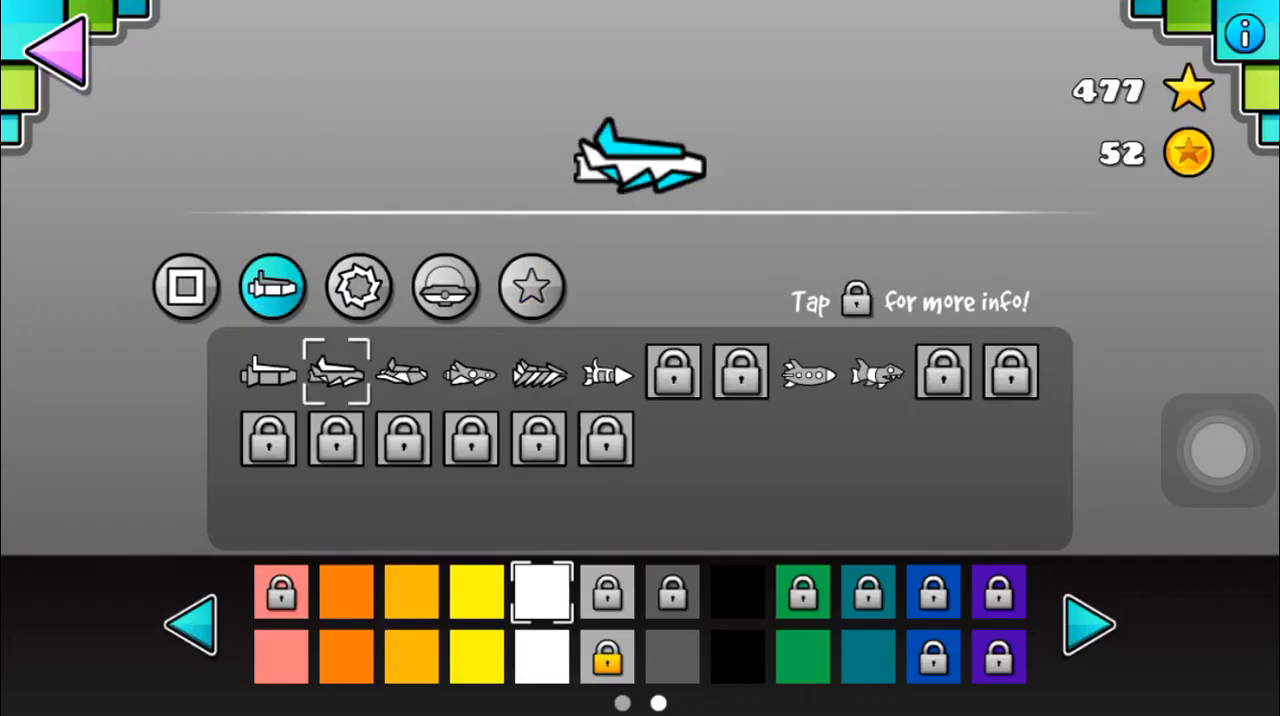
click(470, 372)
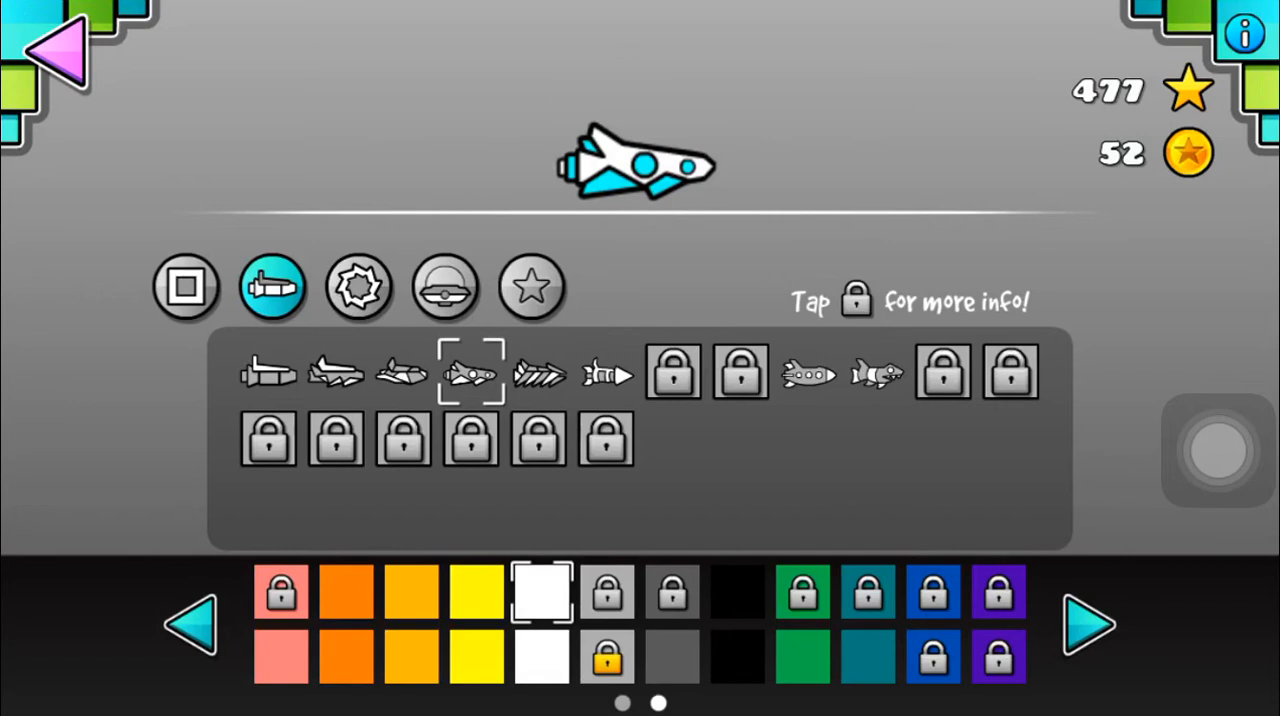
click(875, 373)
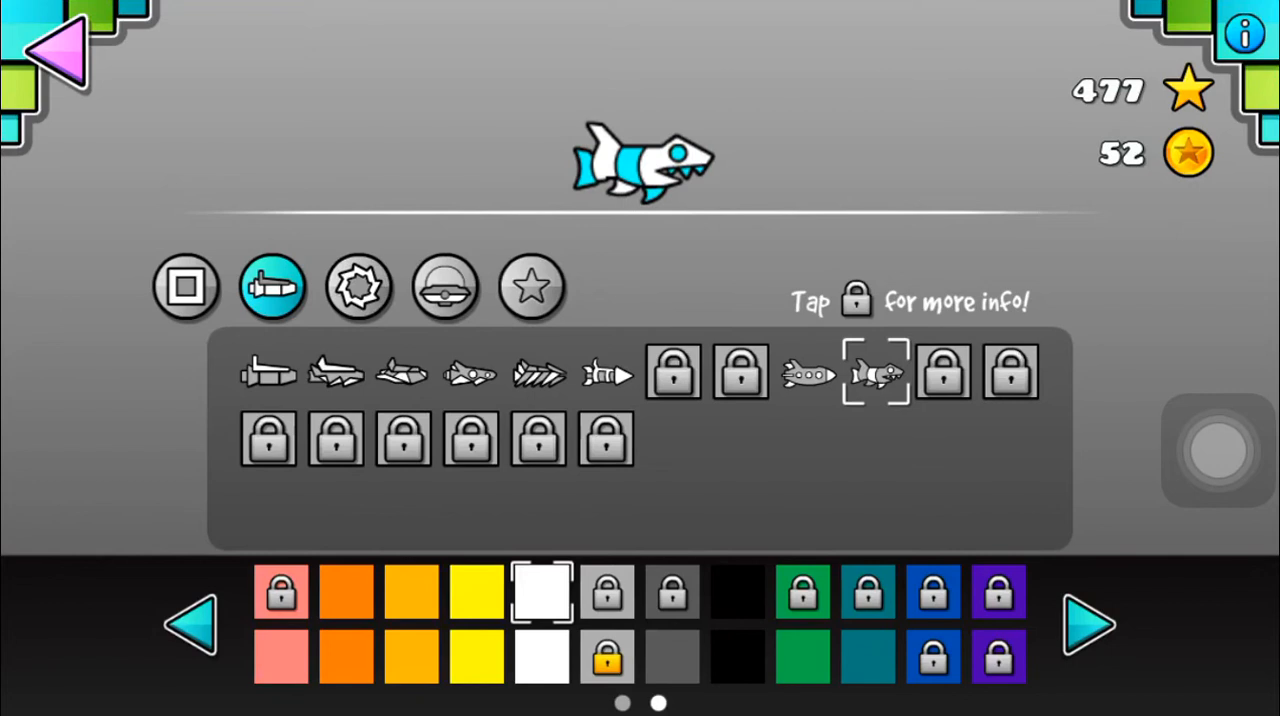
click(335, 372)
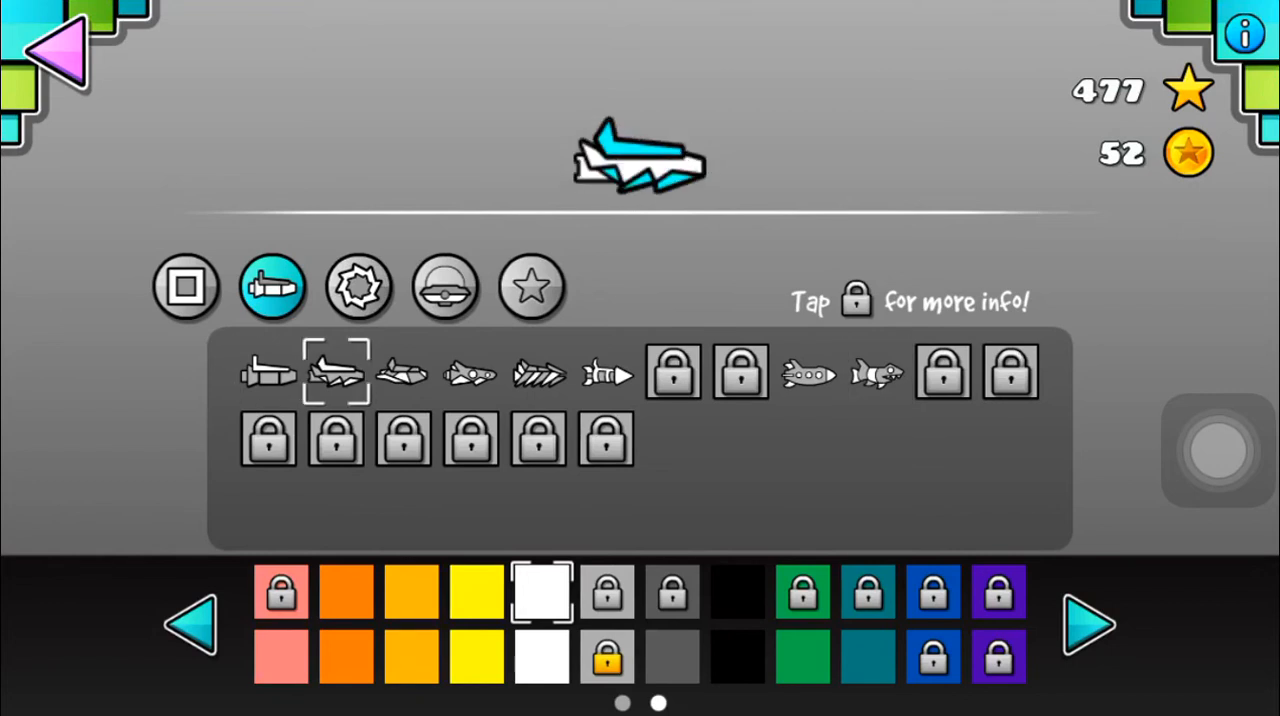
click(268, 372)
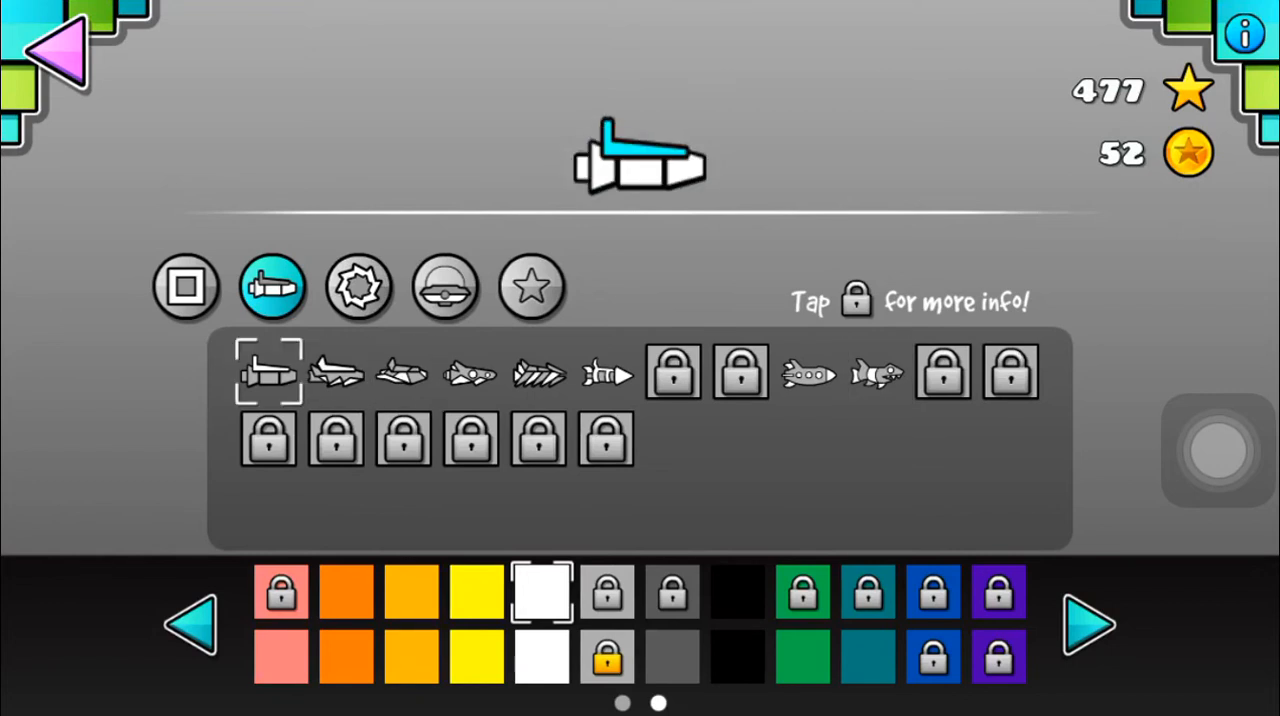
click(606, 372)
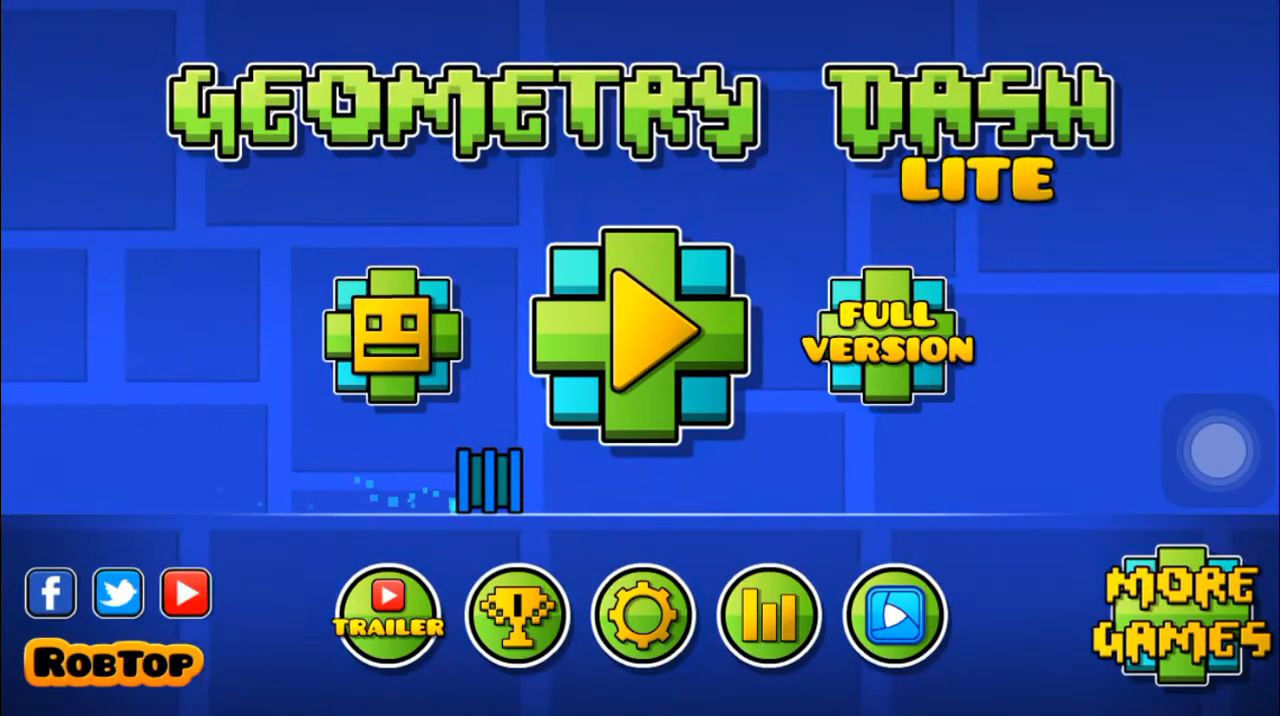
Step: Save the Lite data to the account and dismiss the Backup confirmation
click(641, 616)
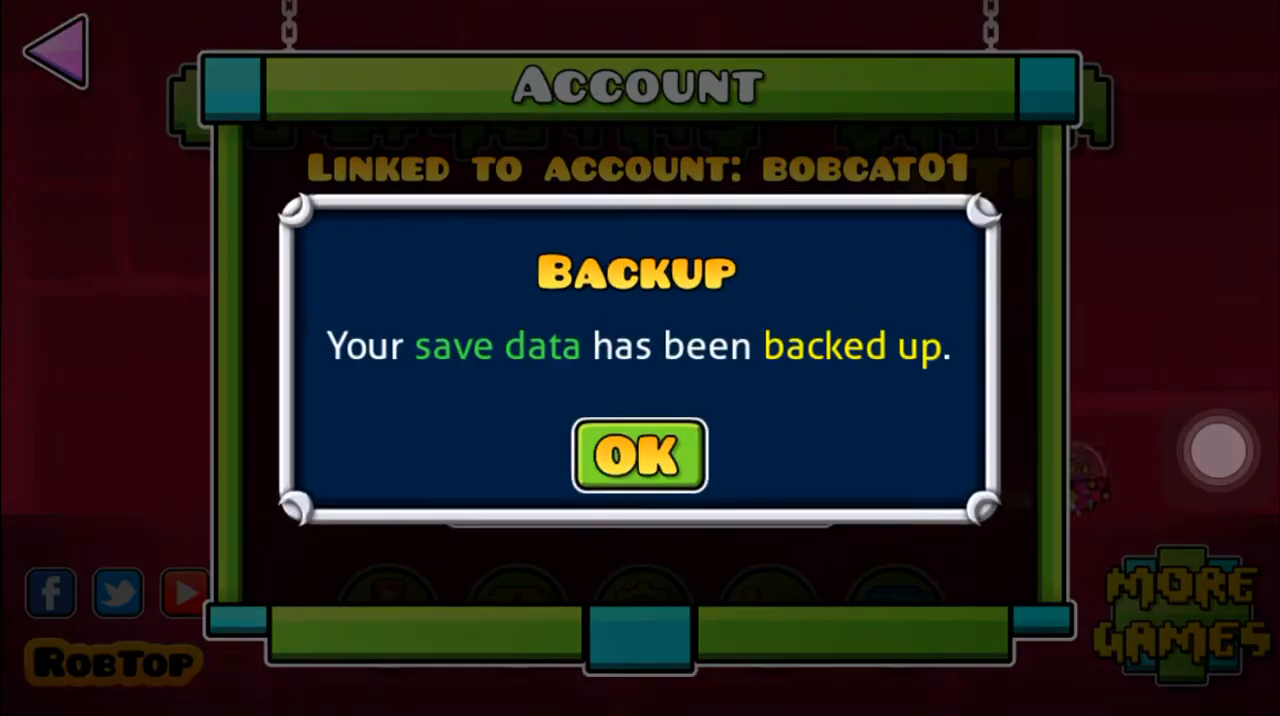
click(638, 455)
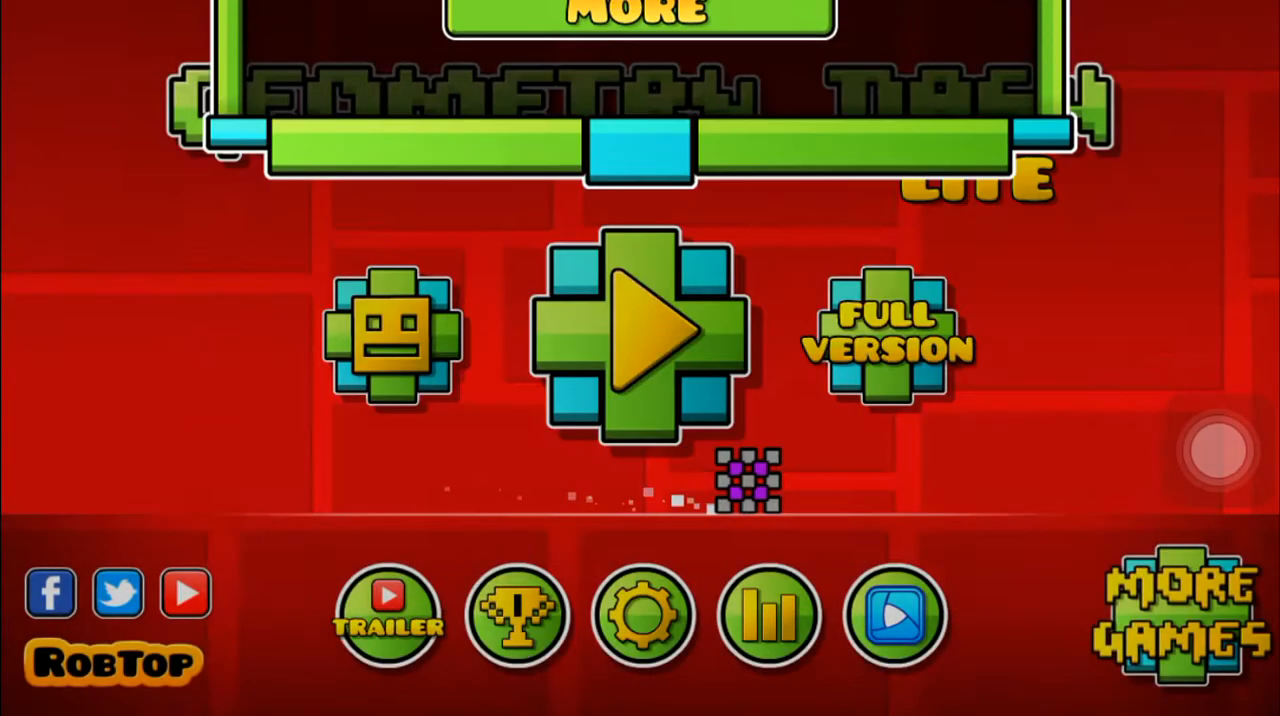
Step: Open the garage and look at the ship icons
click(390, 335)
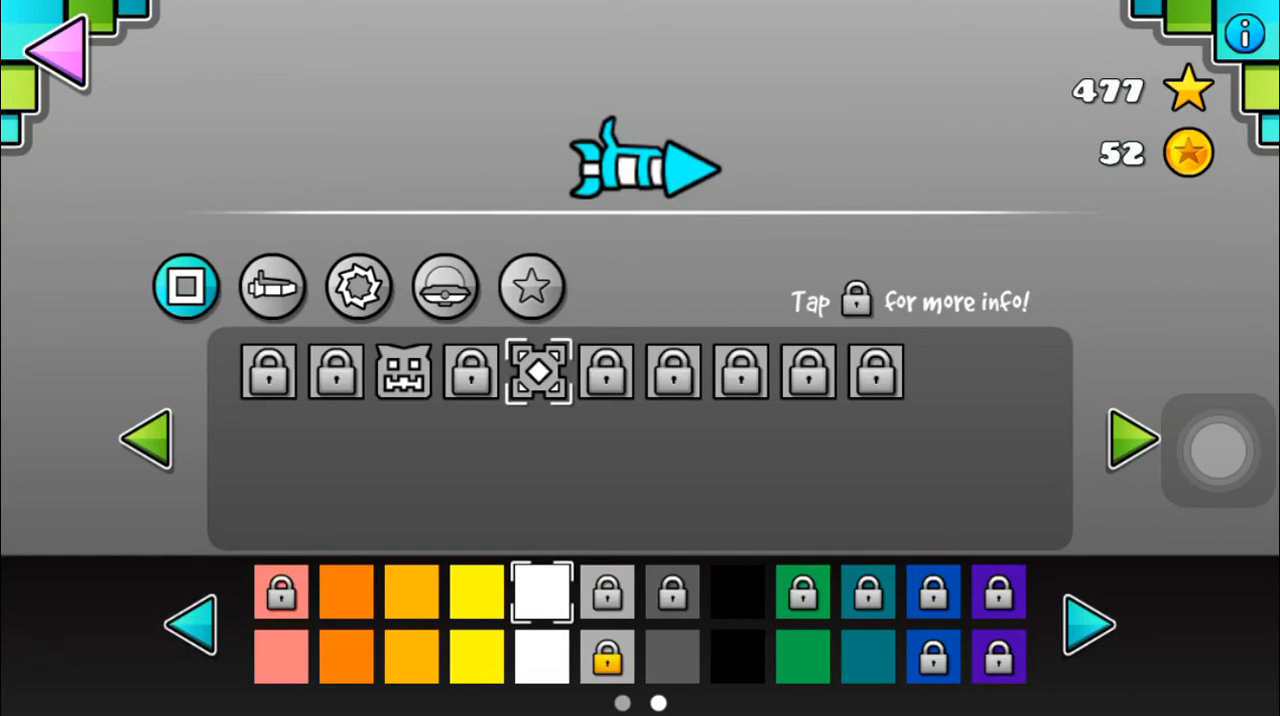
click(272, 287)
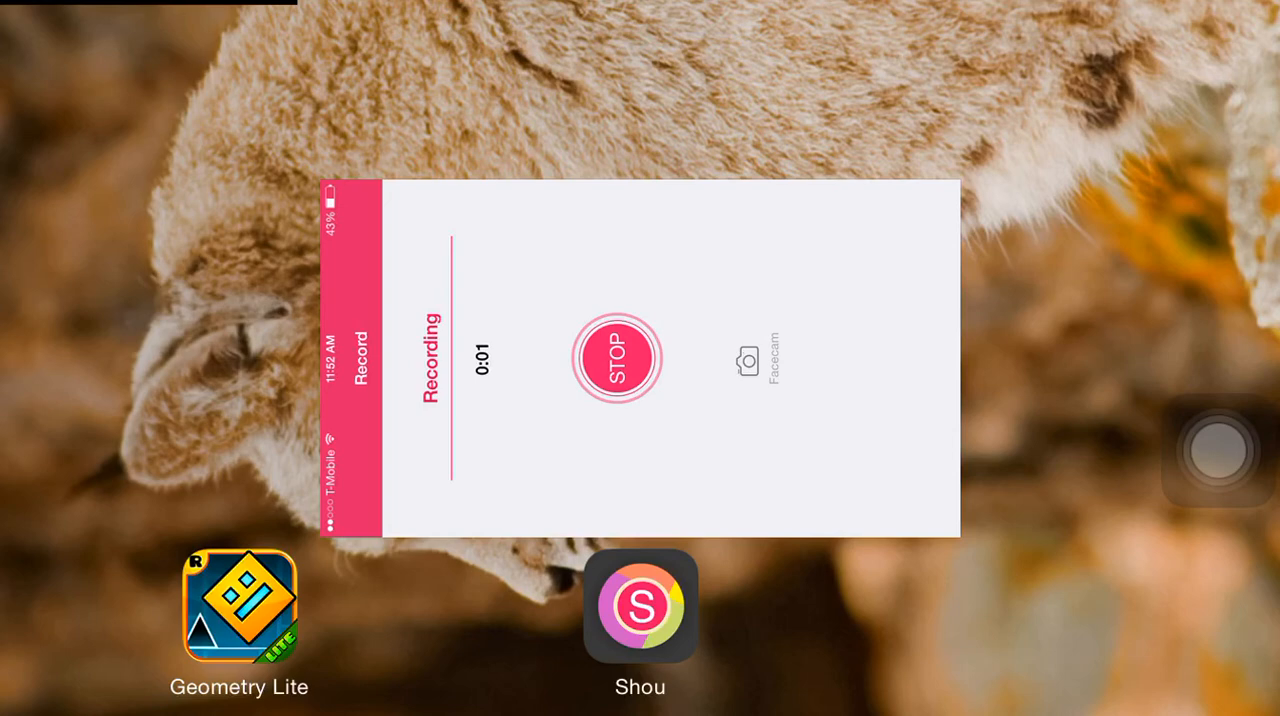
Step: After trying the cross and bar cubes, choose the triangle-pattern cube in black
click(239, 605)
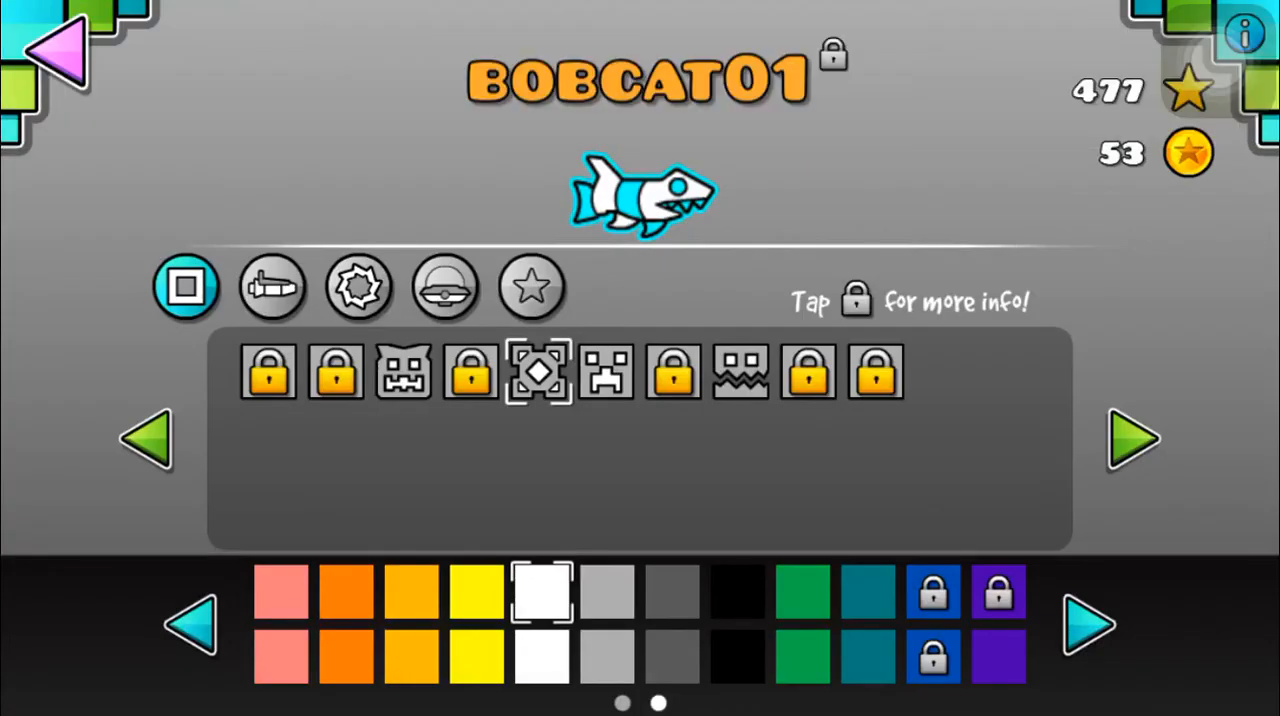
click(185, 287)
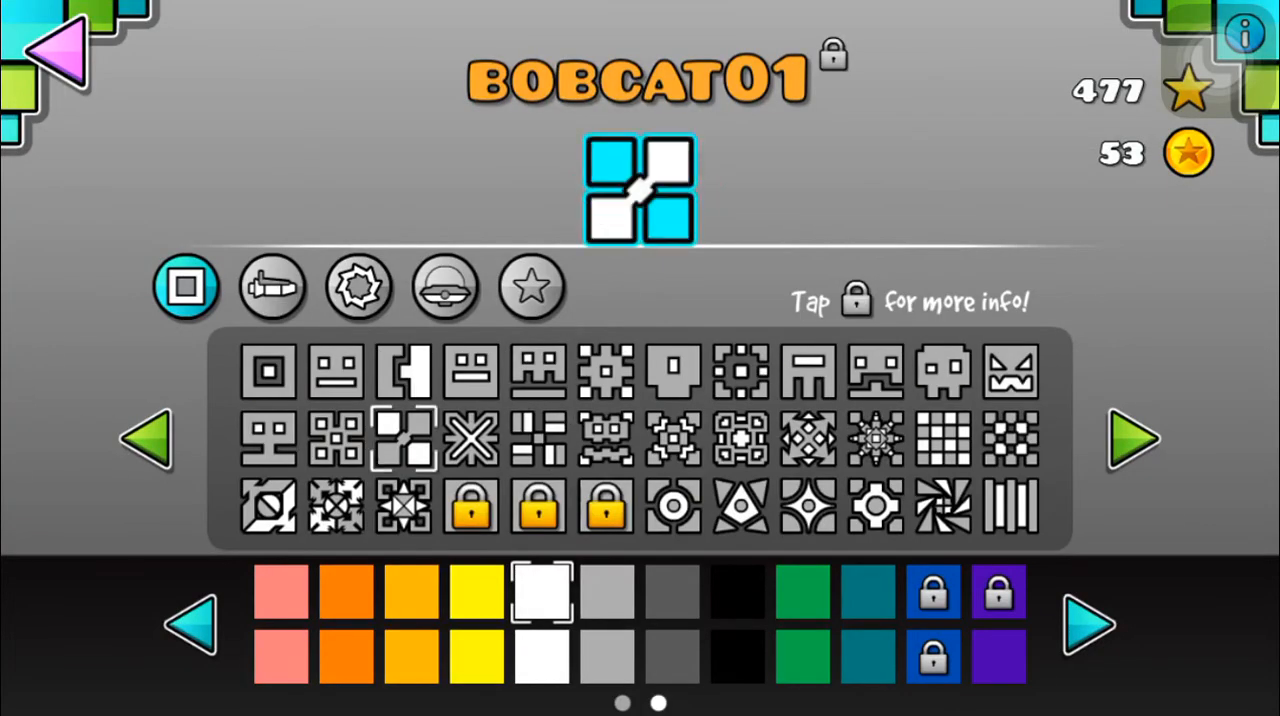
click(742, 437)
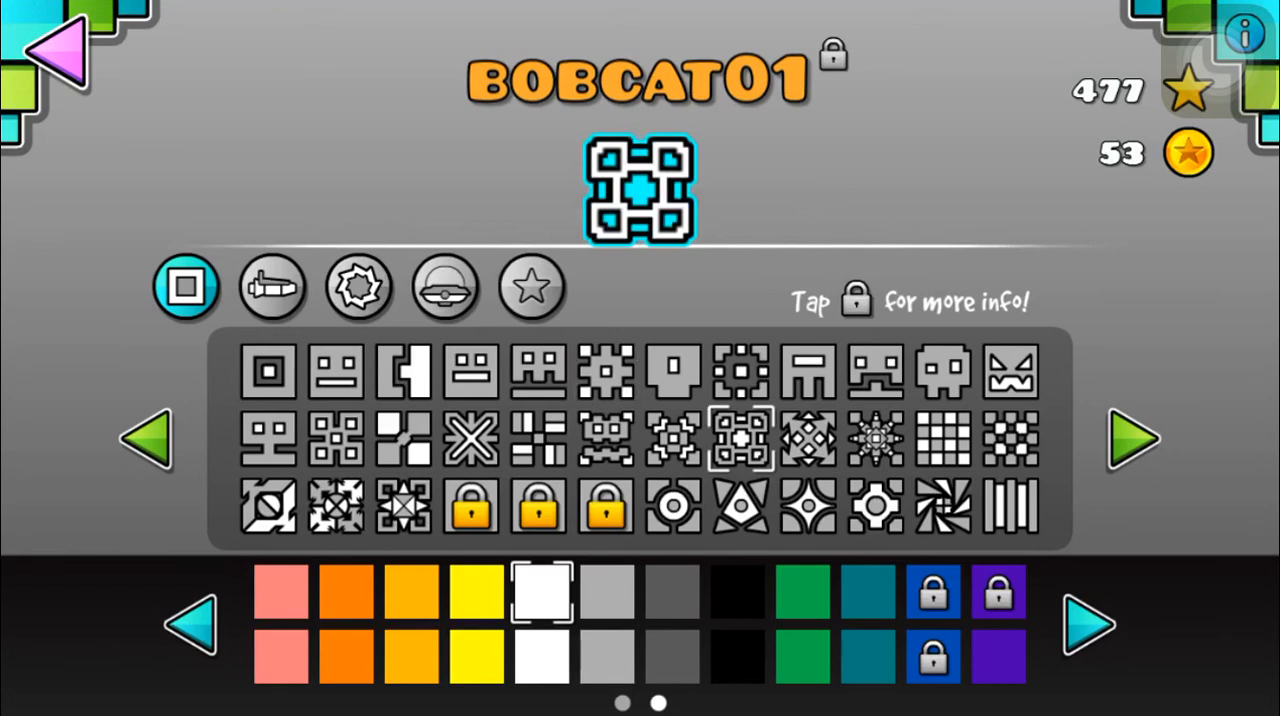
click(538, 438)
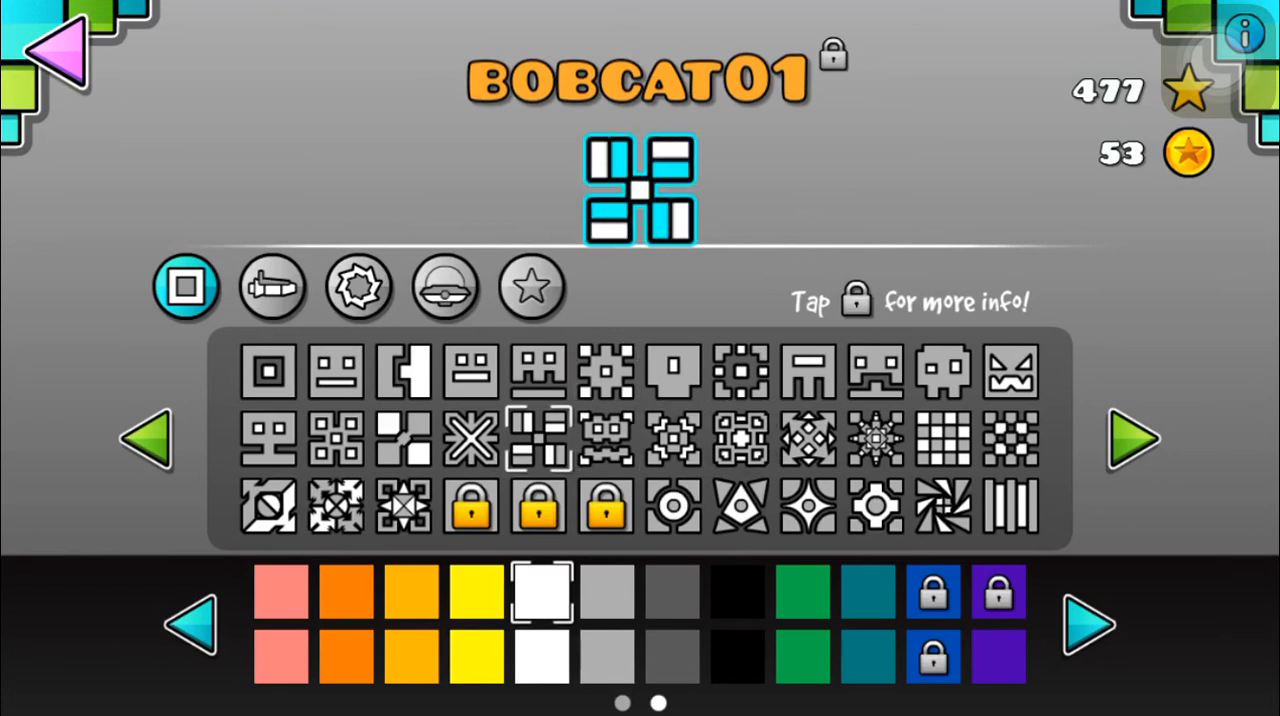
click(740, 505)
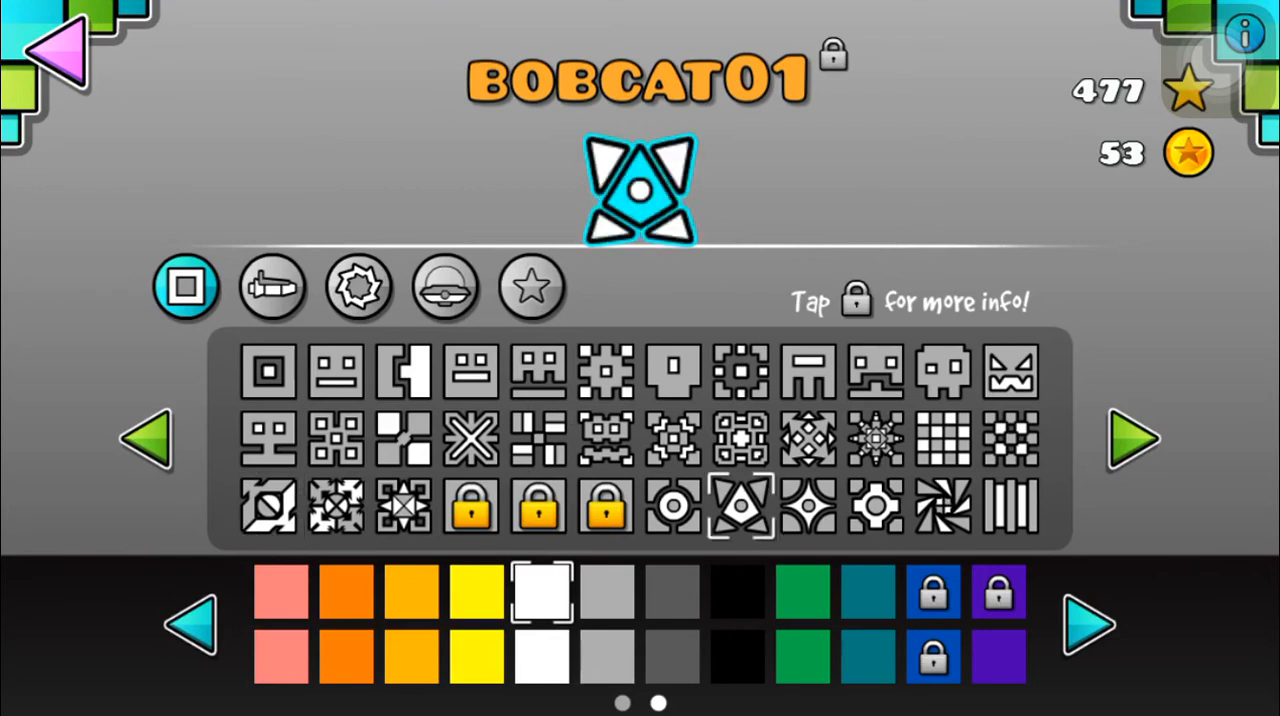
click(737, 592)
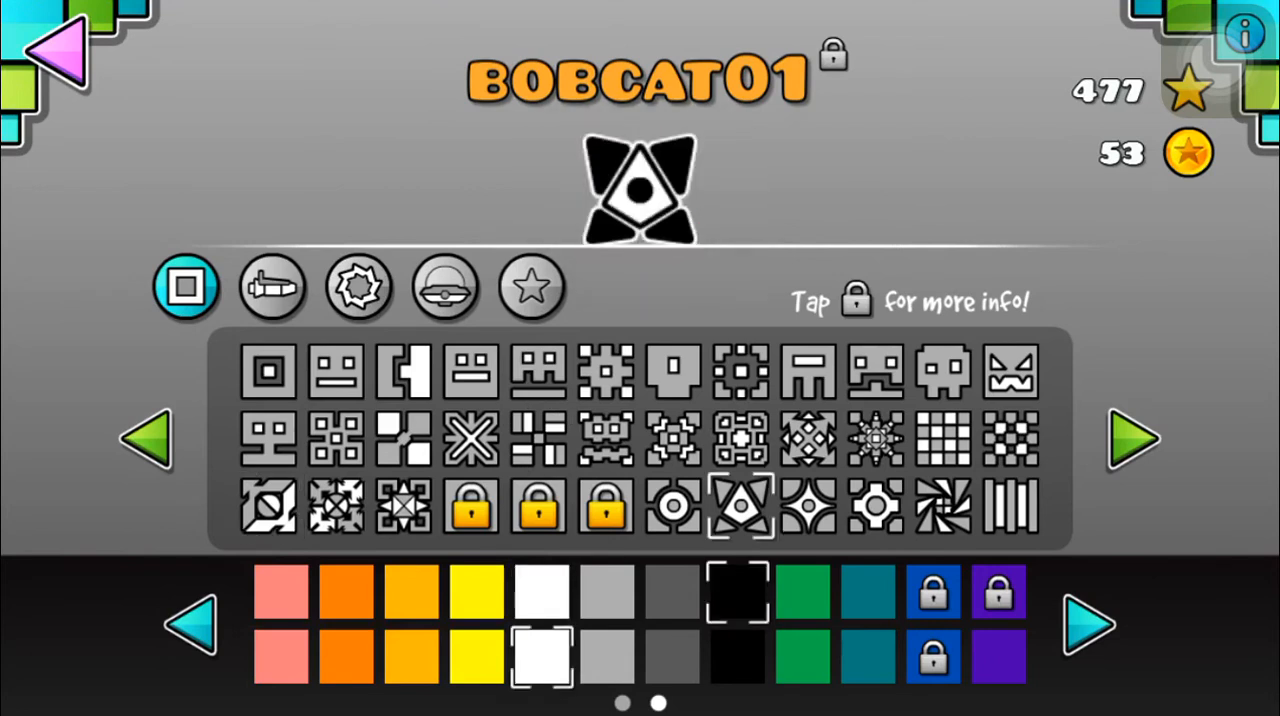
Step: Choose the fourth ball icon and the third UFO icon
click(272, 287)
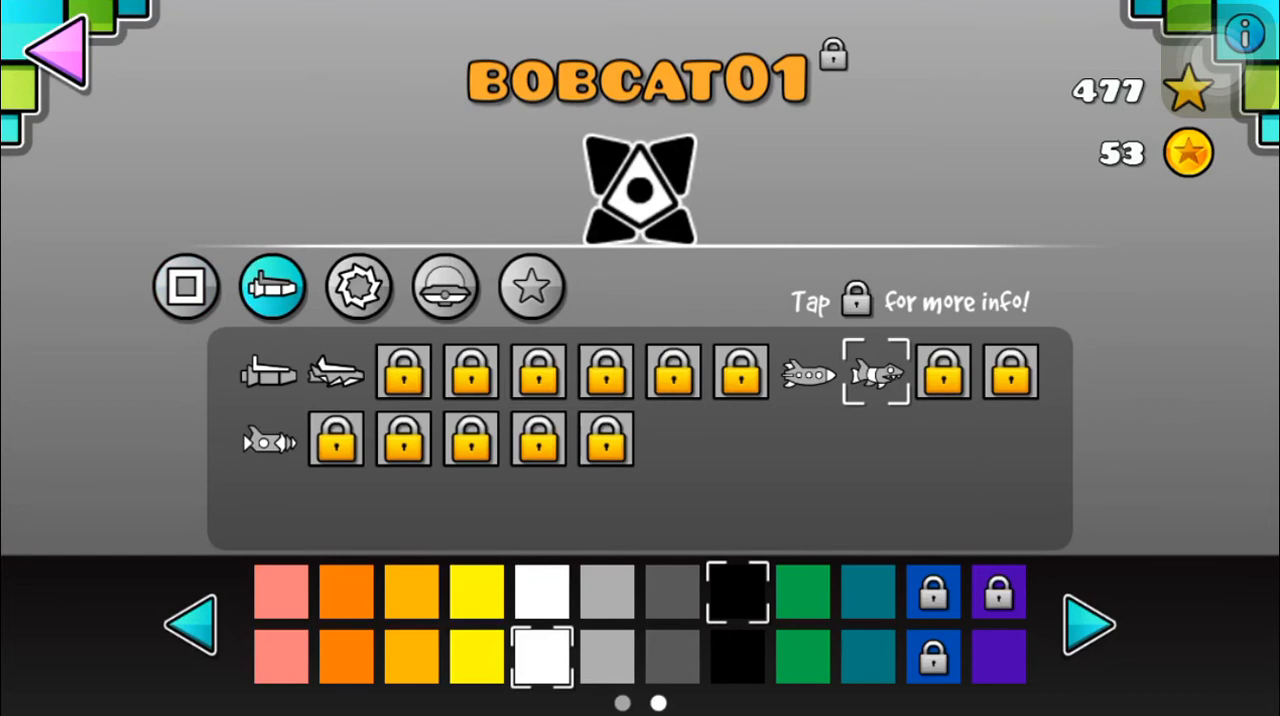
click(358, 287)
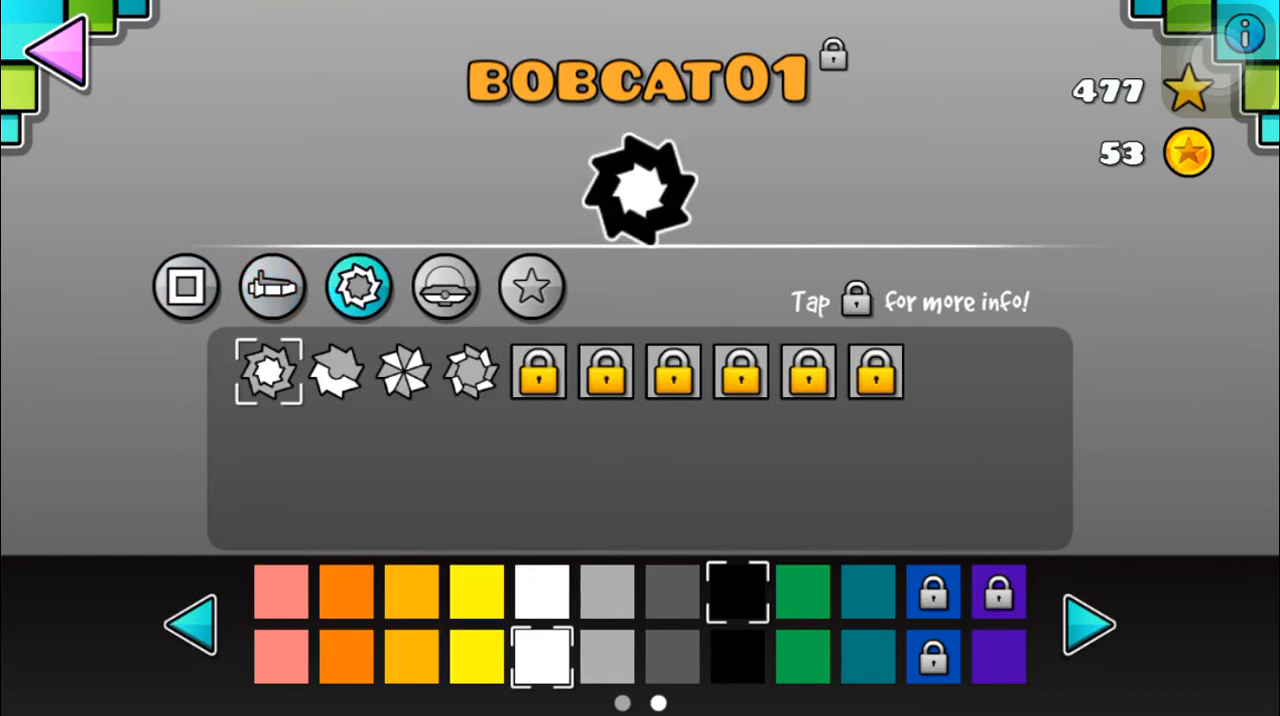
click(470, 372)
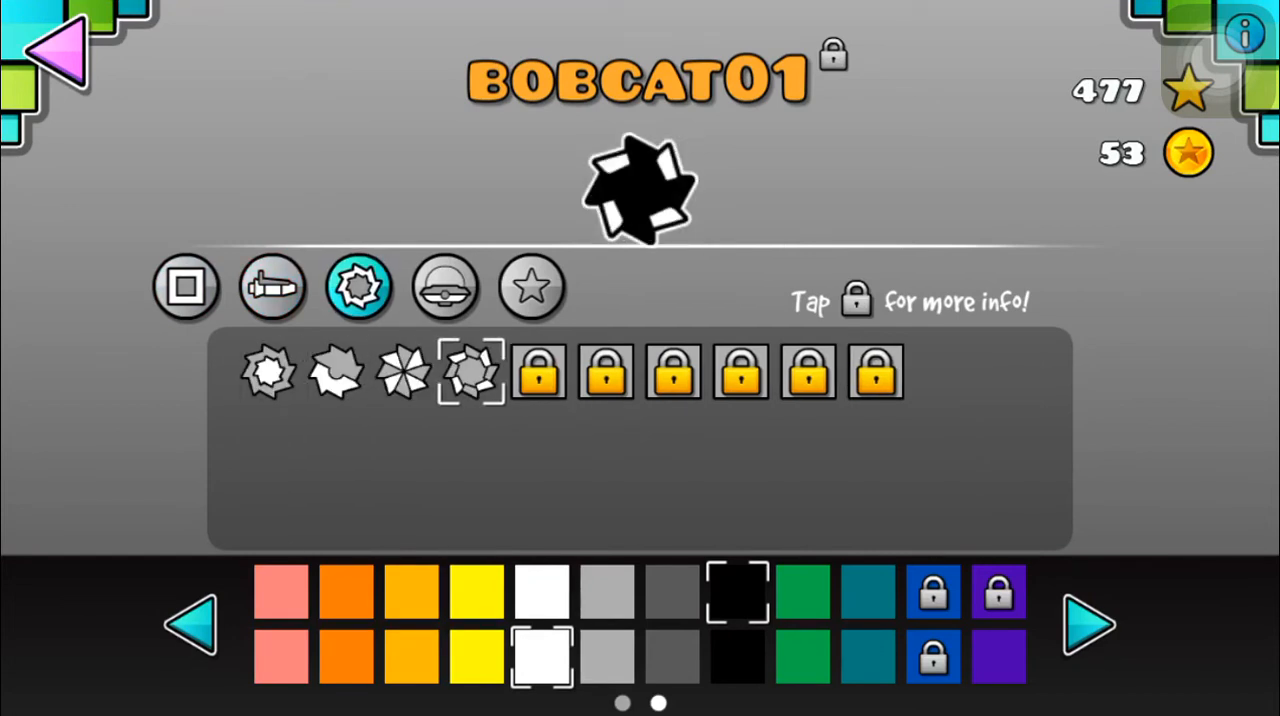
click(444, 287)
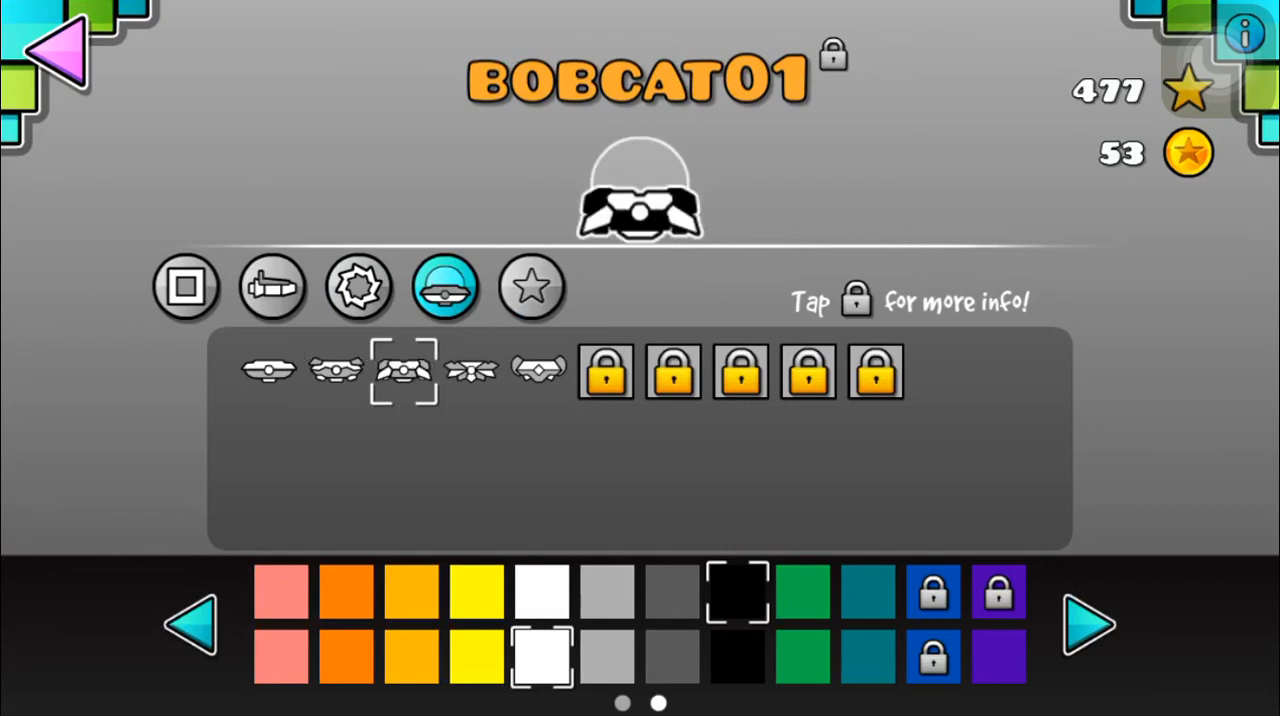
click(470, 370)
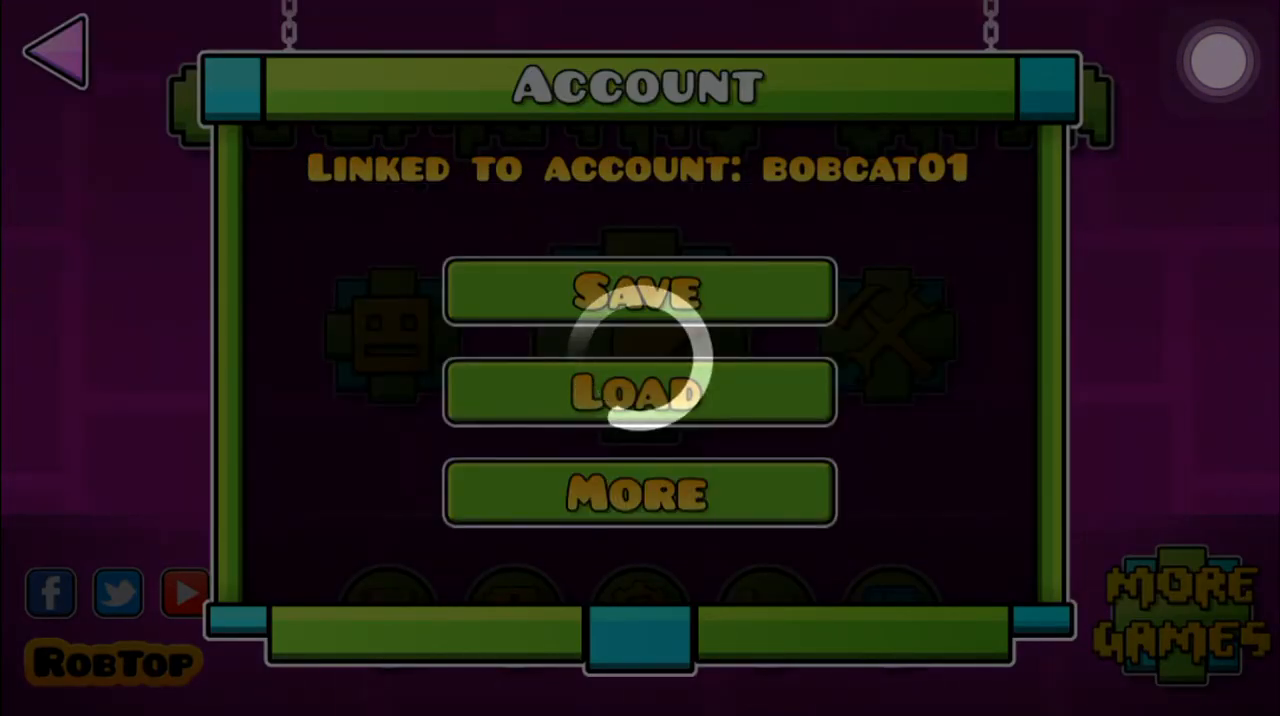
Step: Acknowledge the finished account save
click(639, 290)
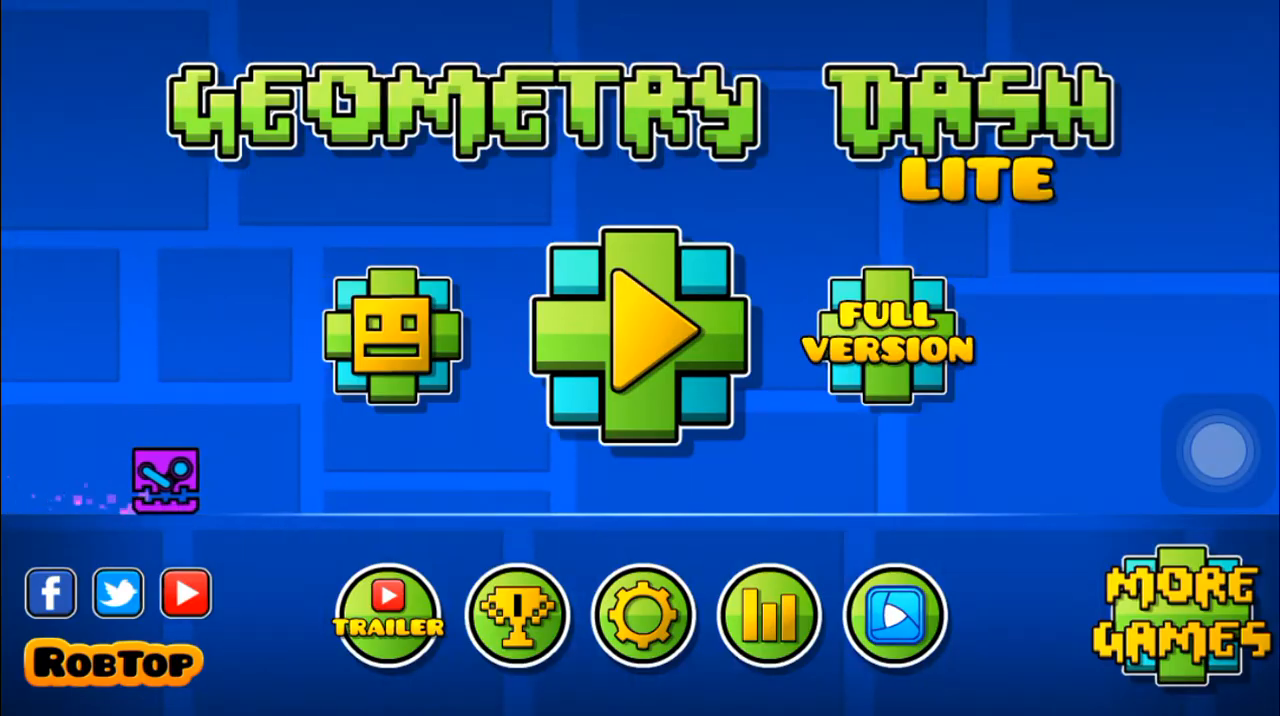
Step: Load the account save into Lite and confirm the Sync restore message
click(392, 338)
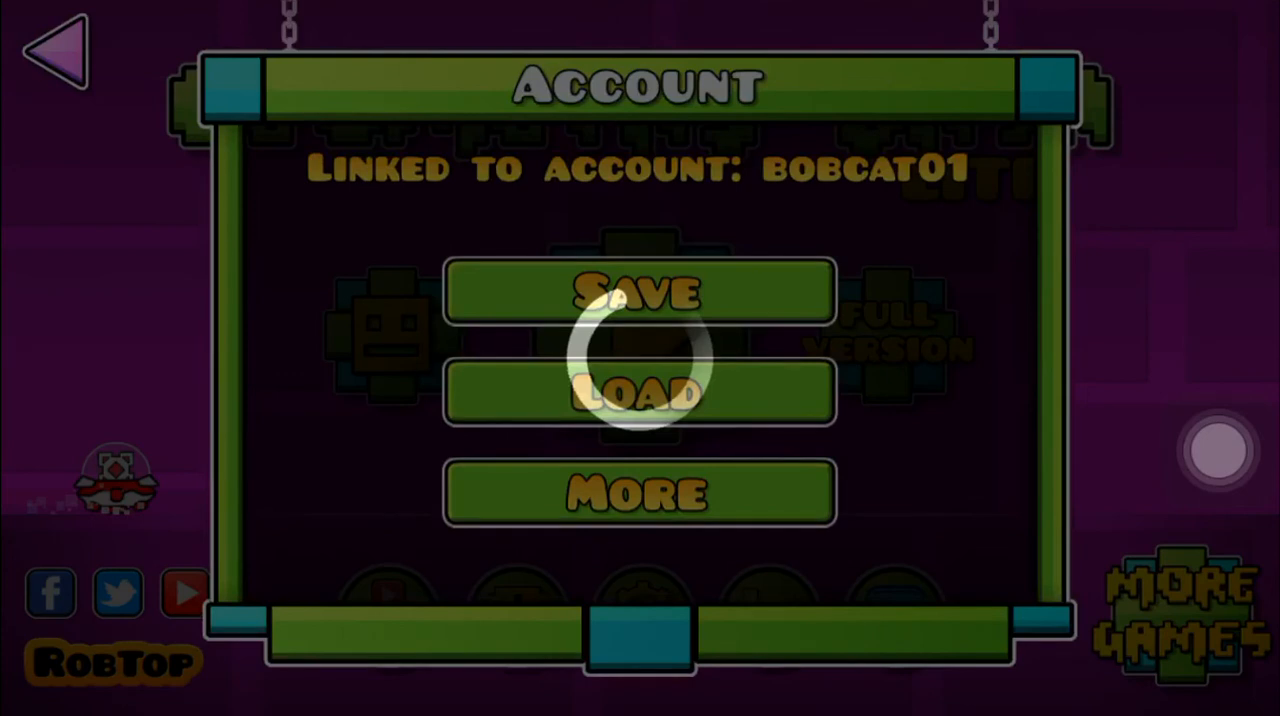
click(639, 390)
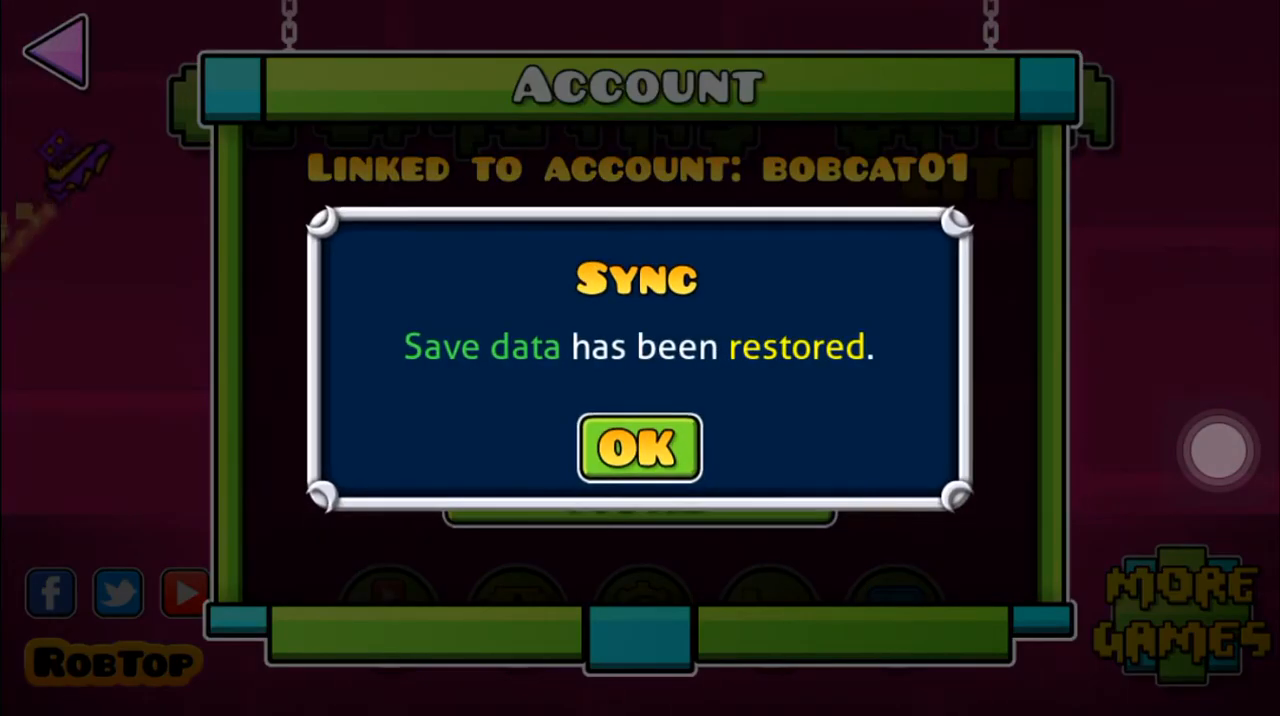
Step: Dismiss the save-restored message, choose the spiked ring ball icon, and view the UFO icons
click(639, 447)
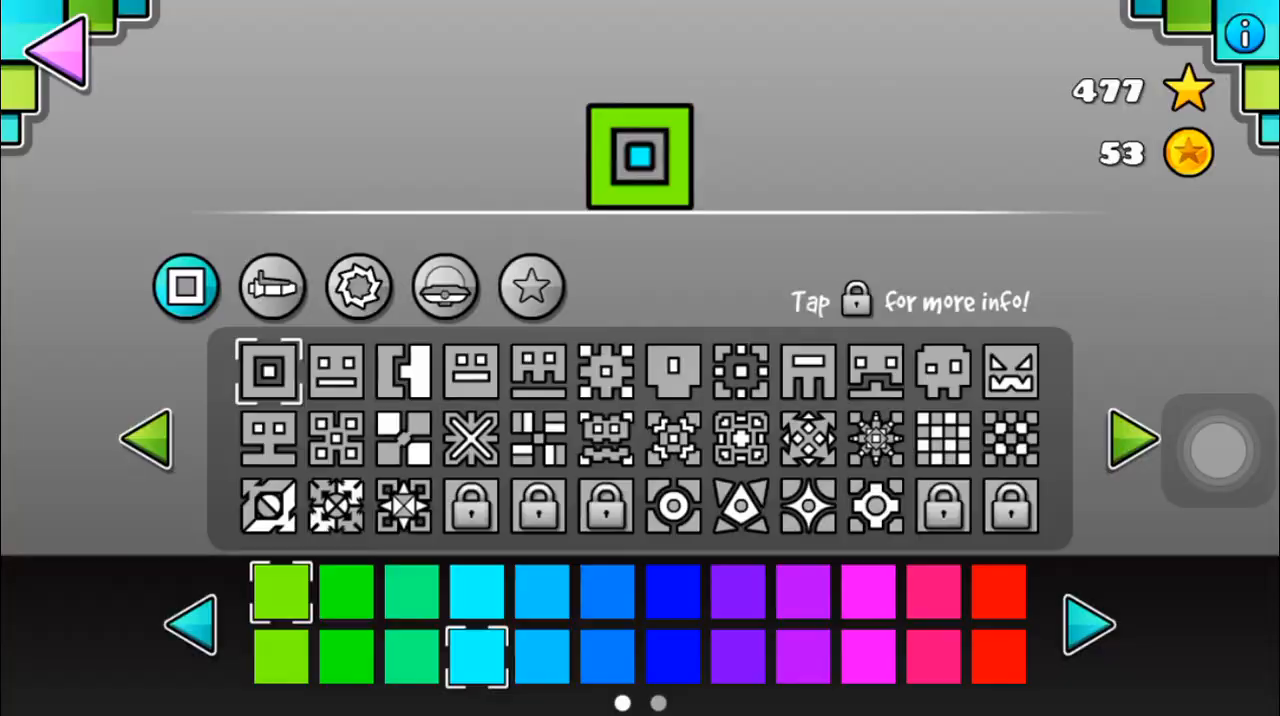
click(357, 287)
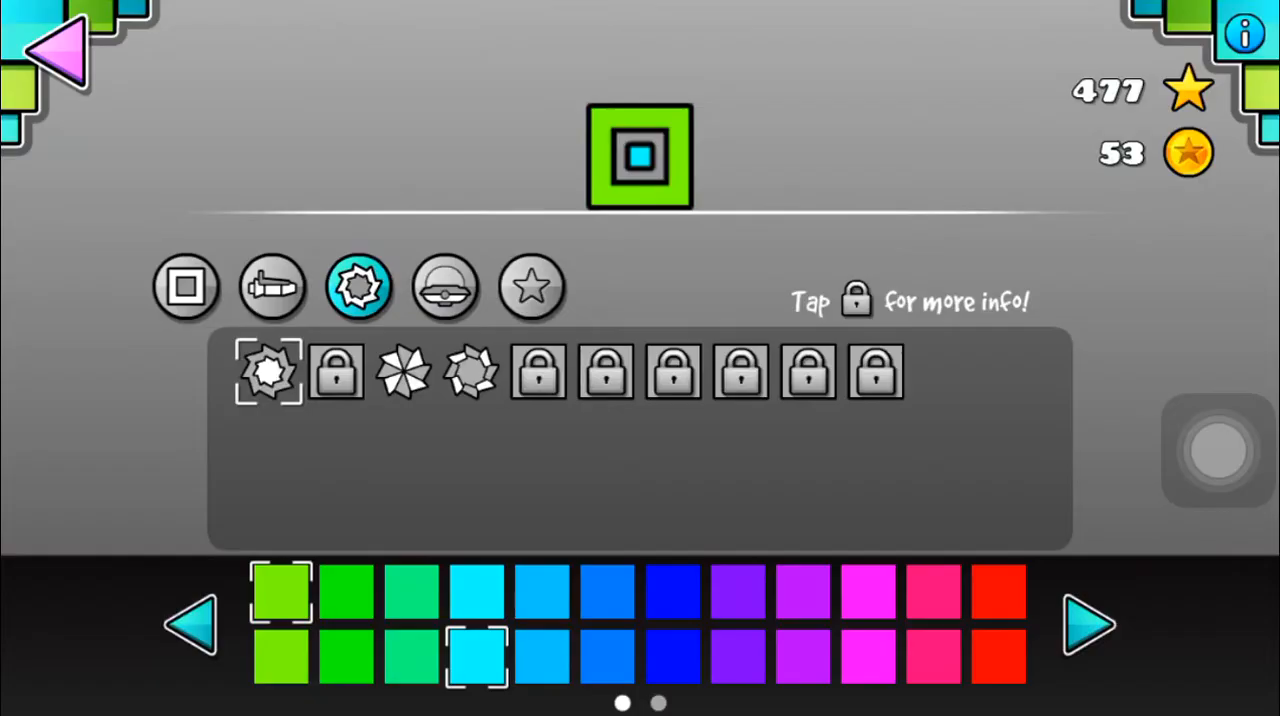
click(470, 371)
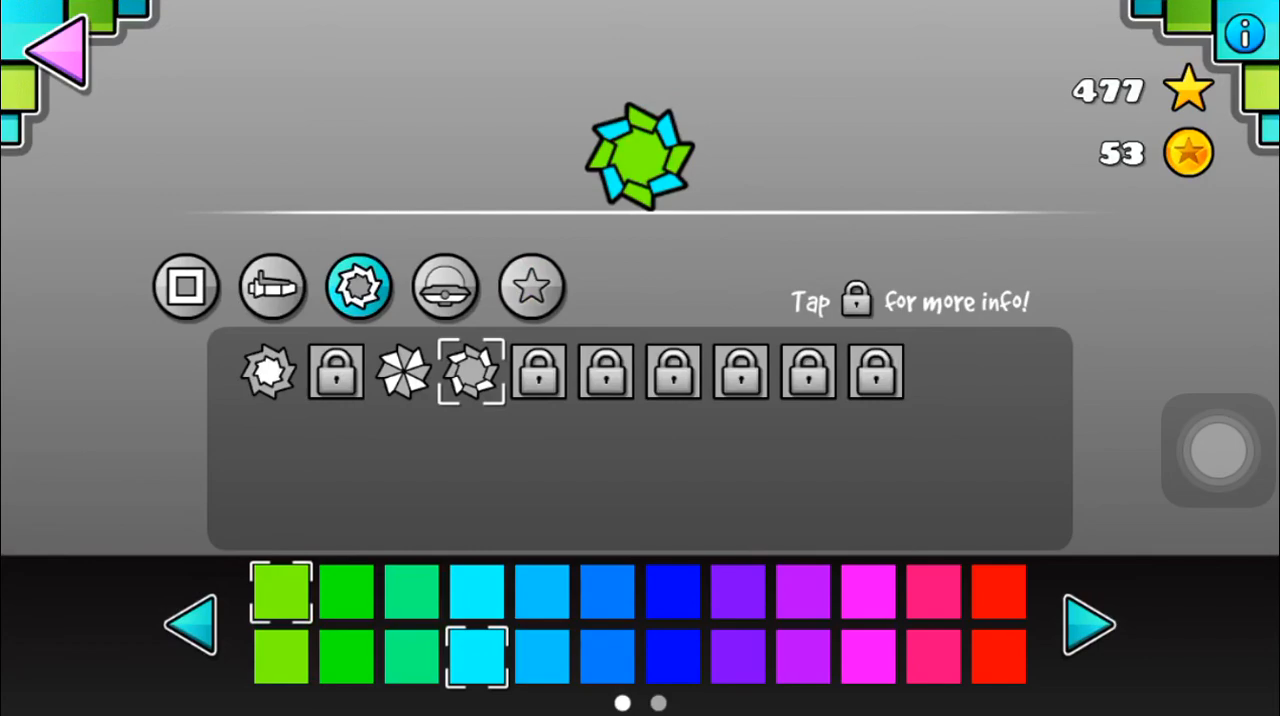
click(444, 287)
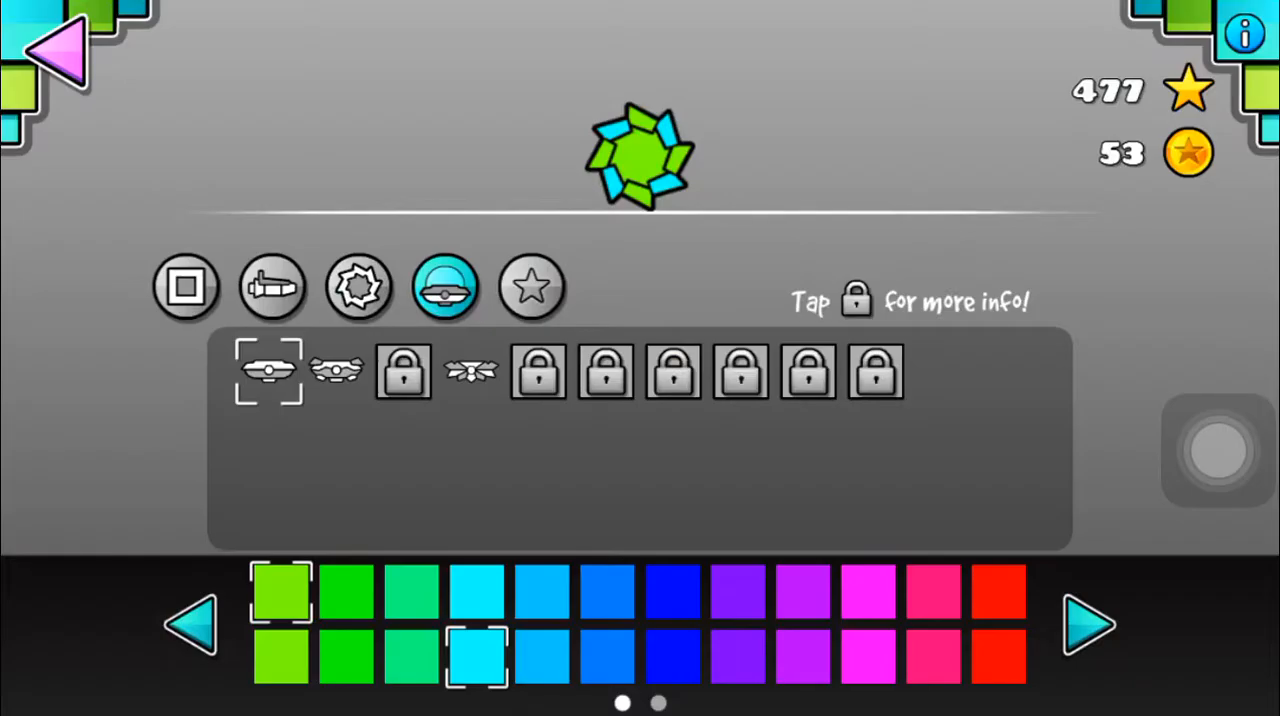
Step: Set the triangular cube icon, view the next page of cubes, and leave the garage
click(185, 287)
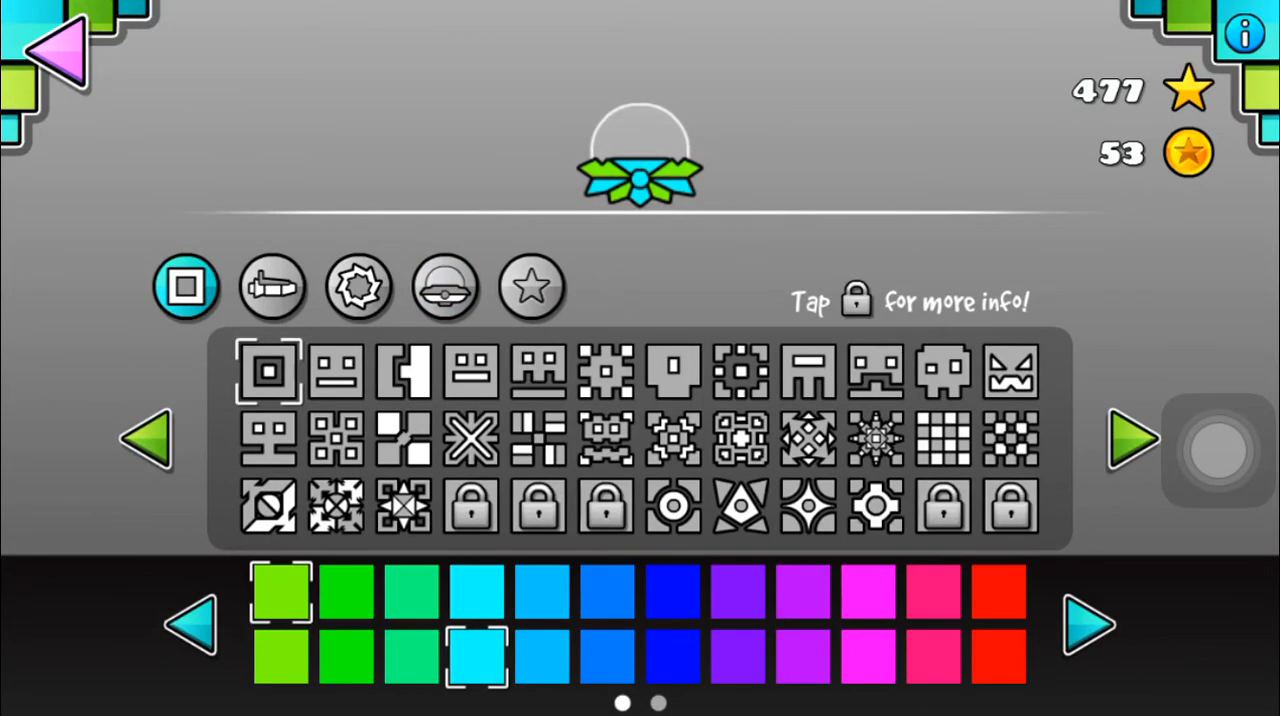
click(740, 507)
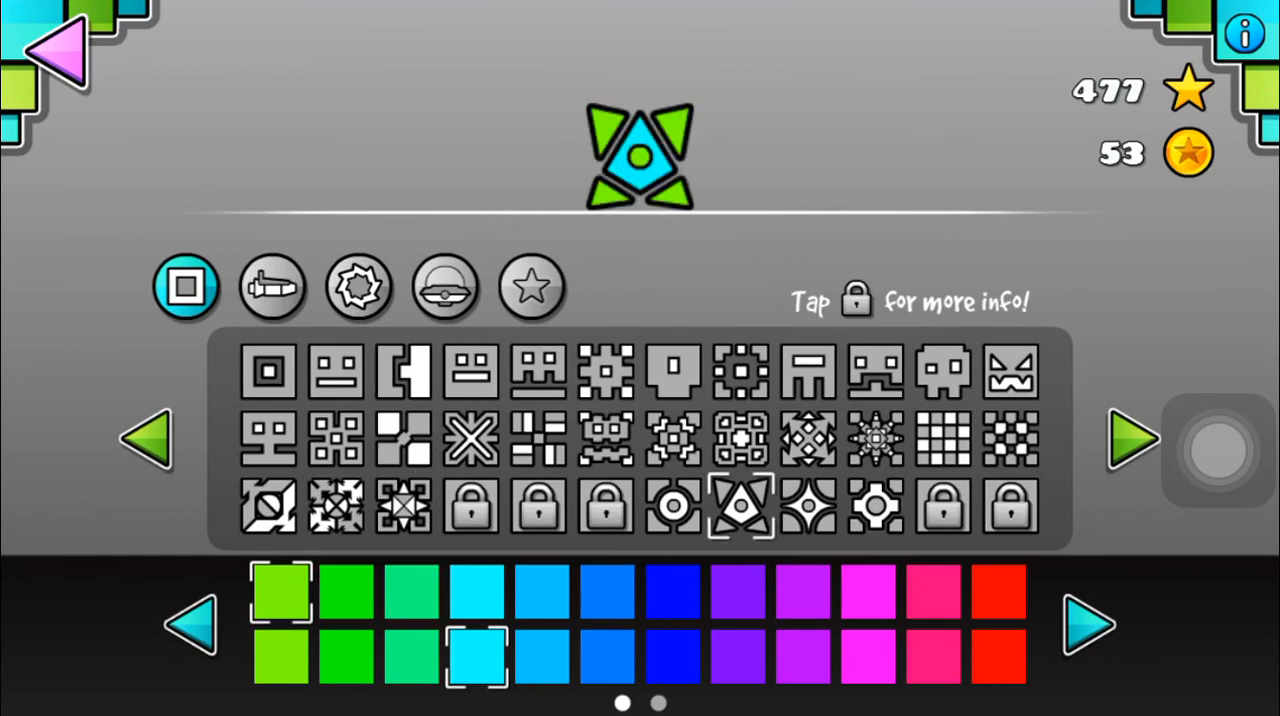
click(1092, 624)
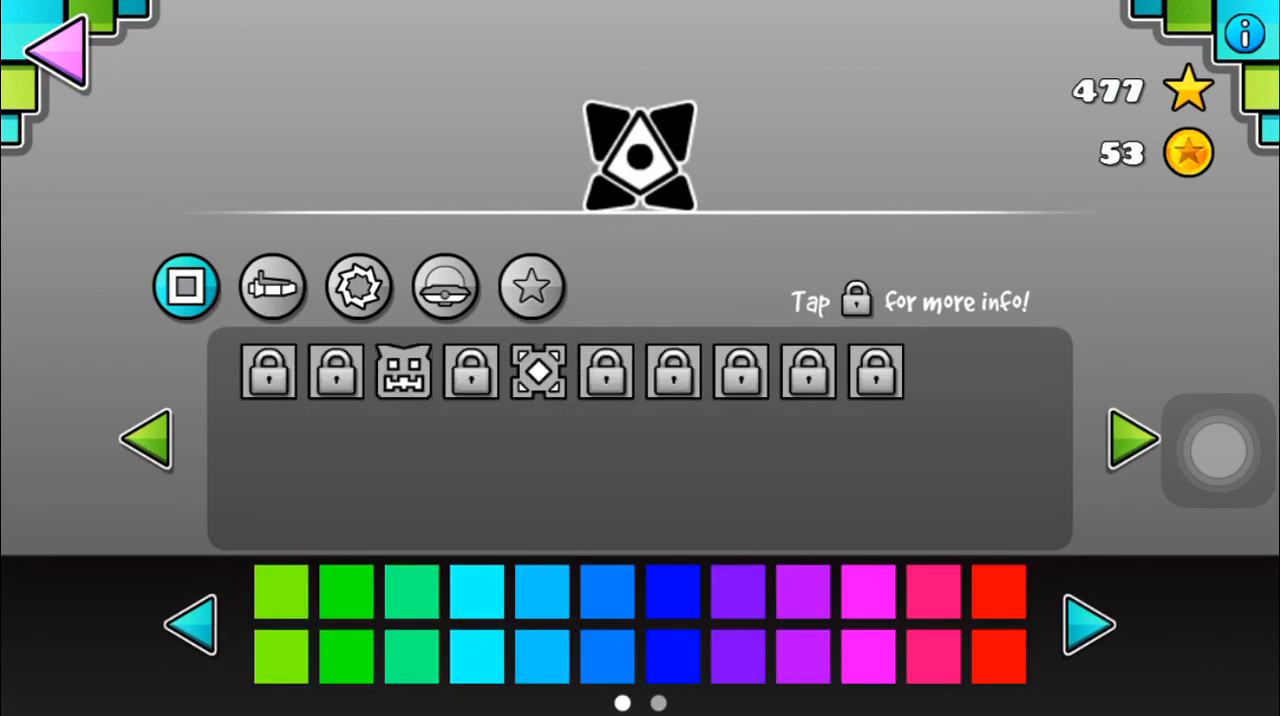
click(605, 371)
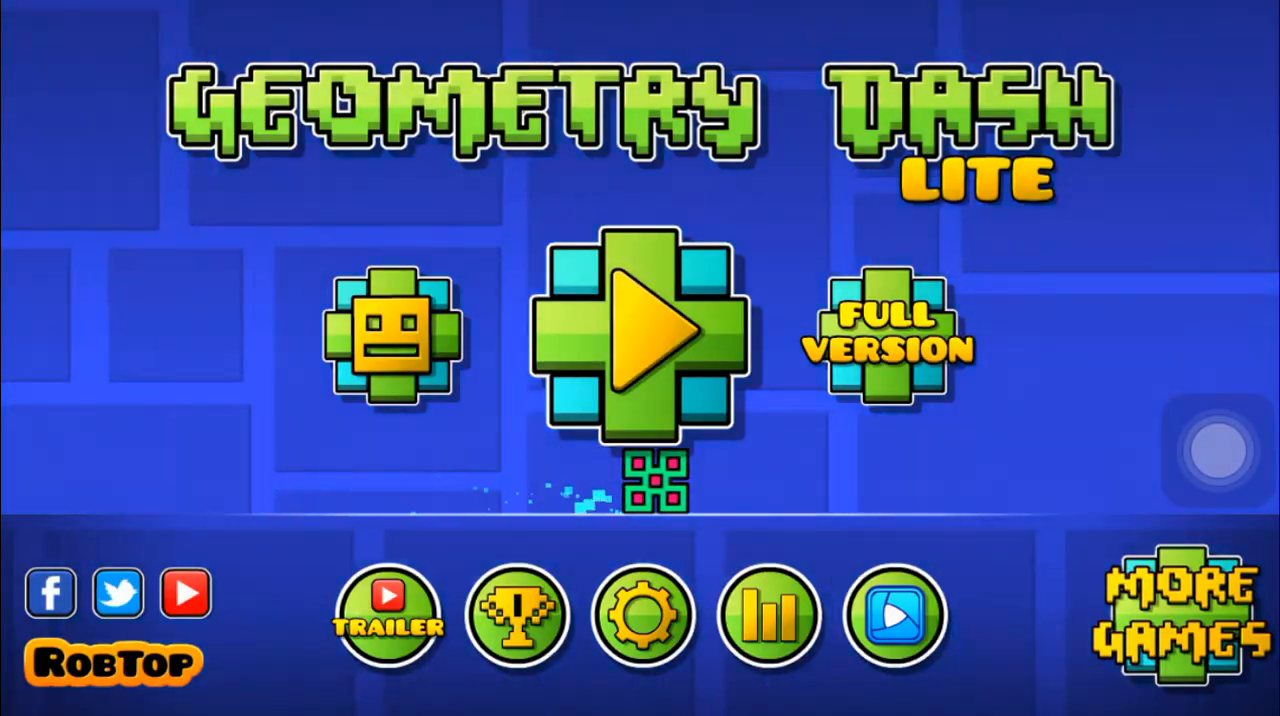
click(635, 335)
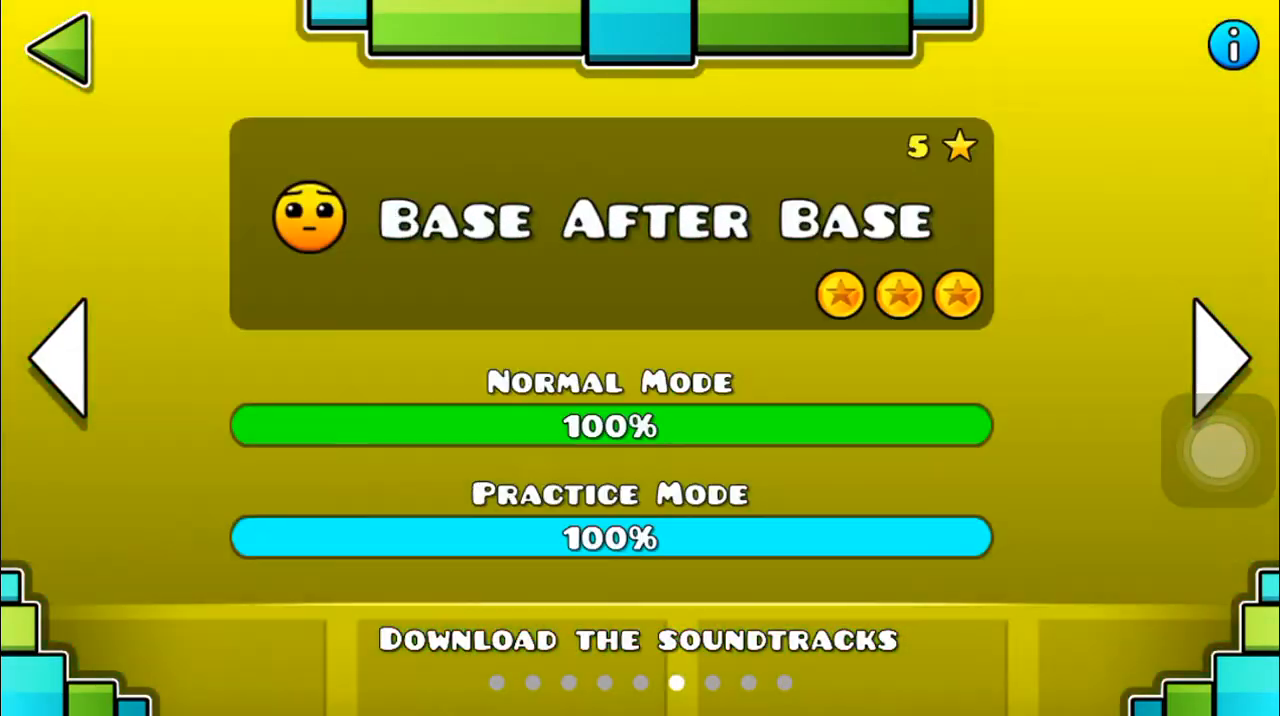
click(607, 640)
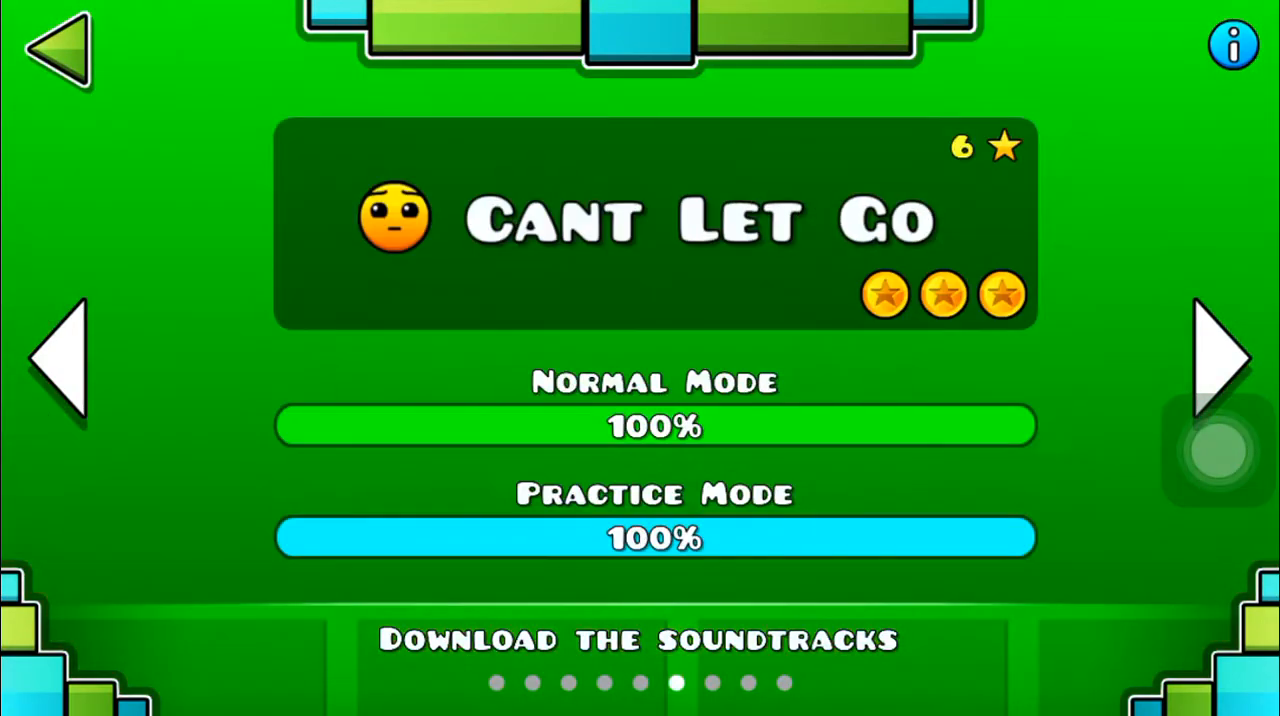
click(57, 49)
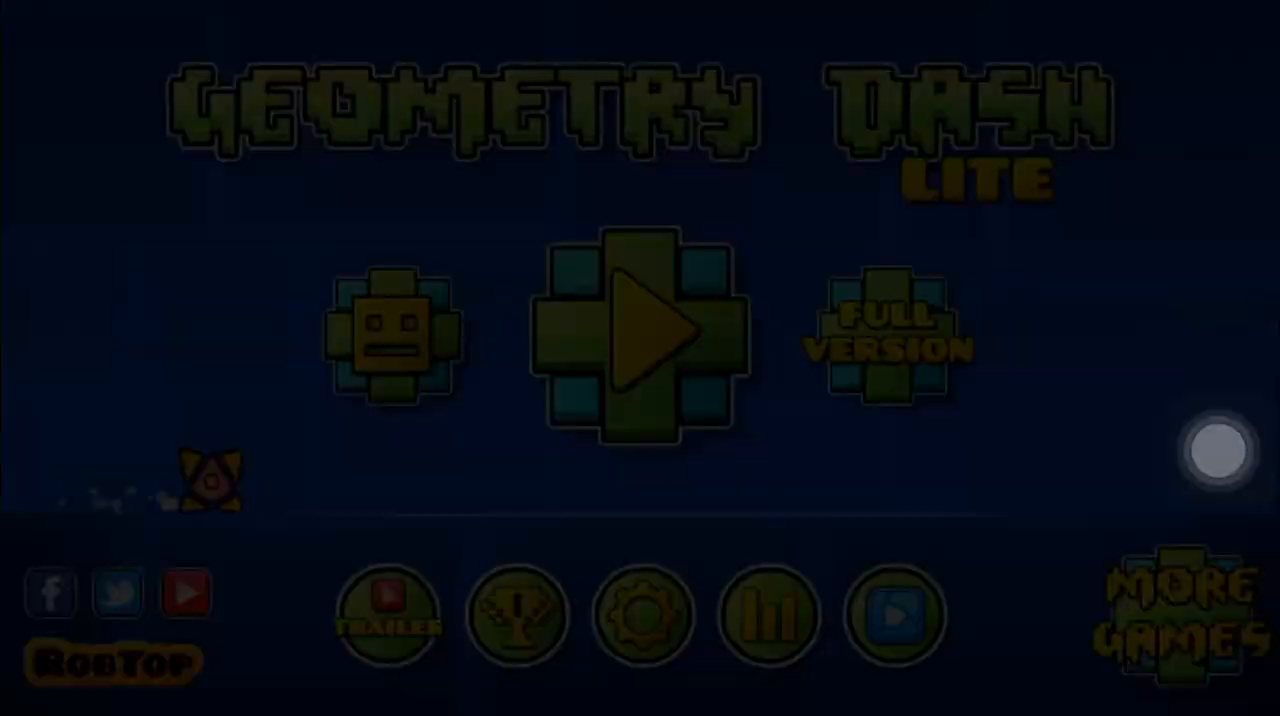
click(637, 336)
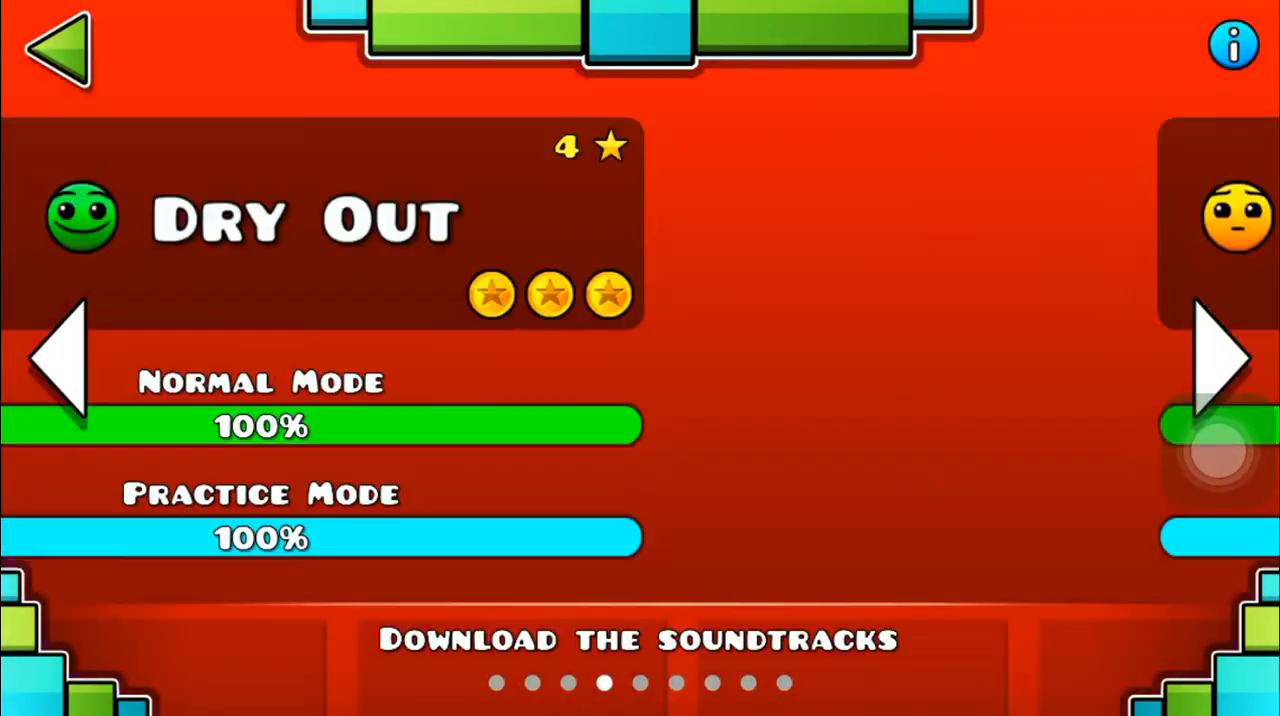
click(1230, 358)
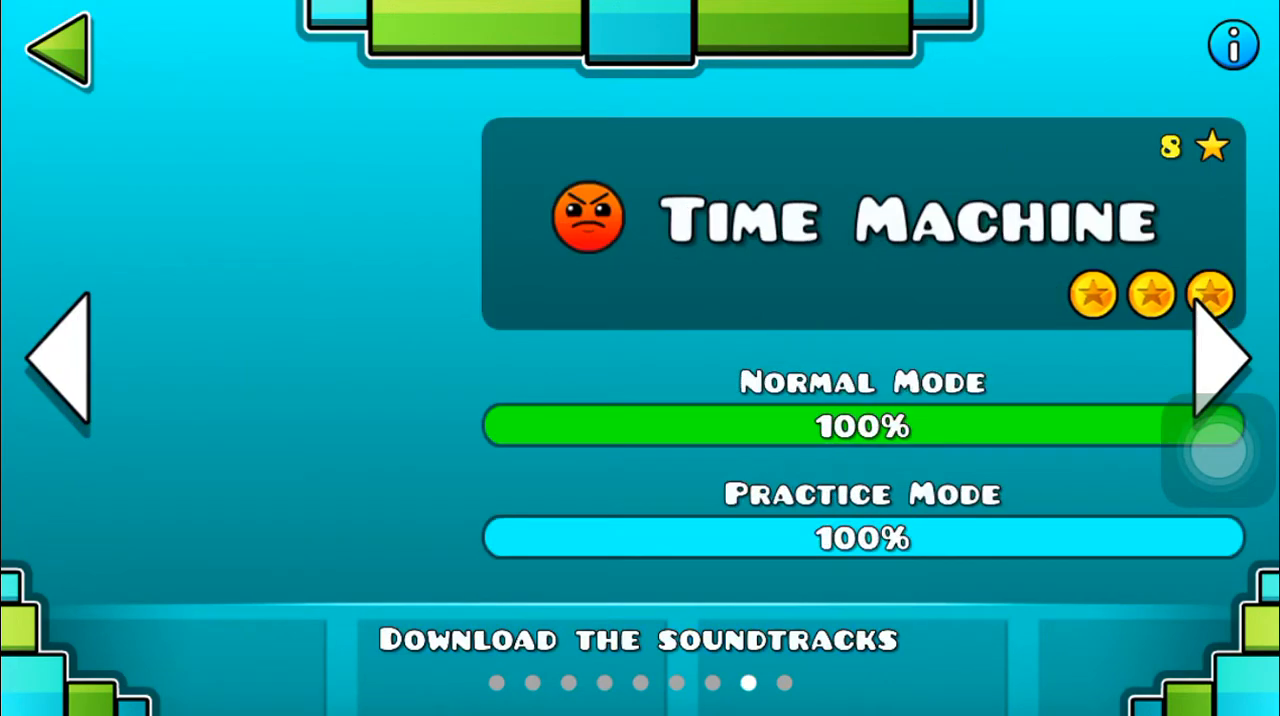
click(64, 360)
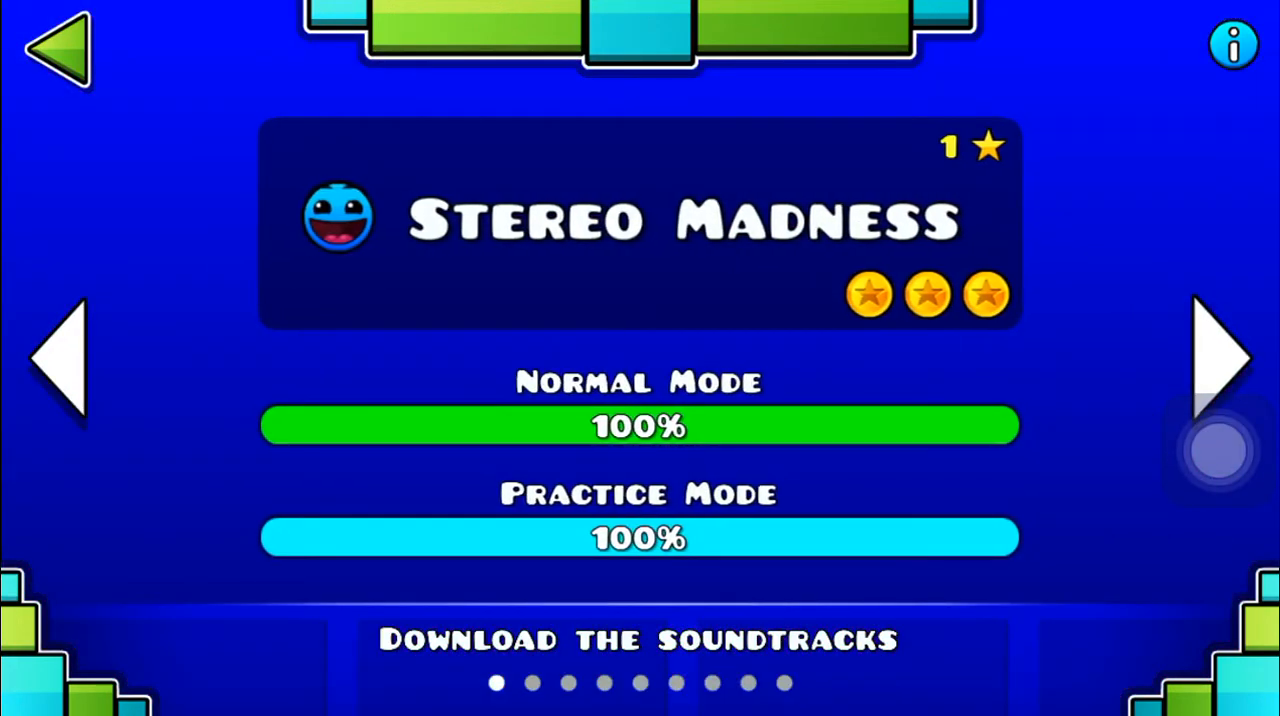
click(60, 50)
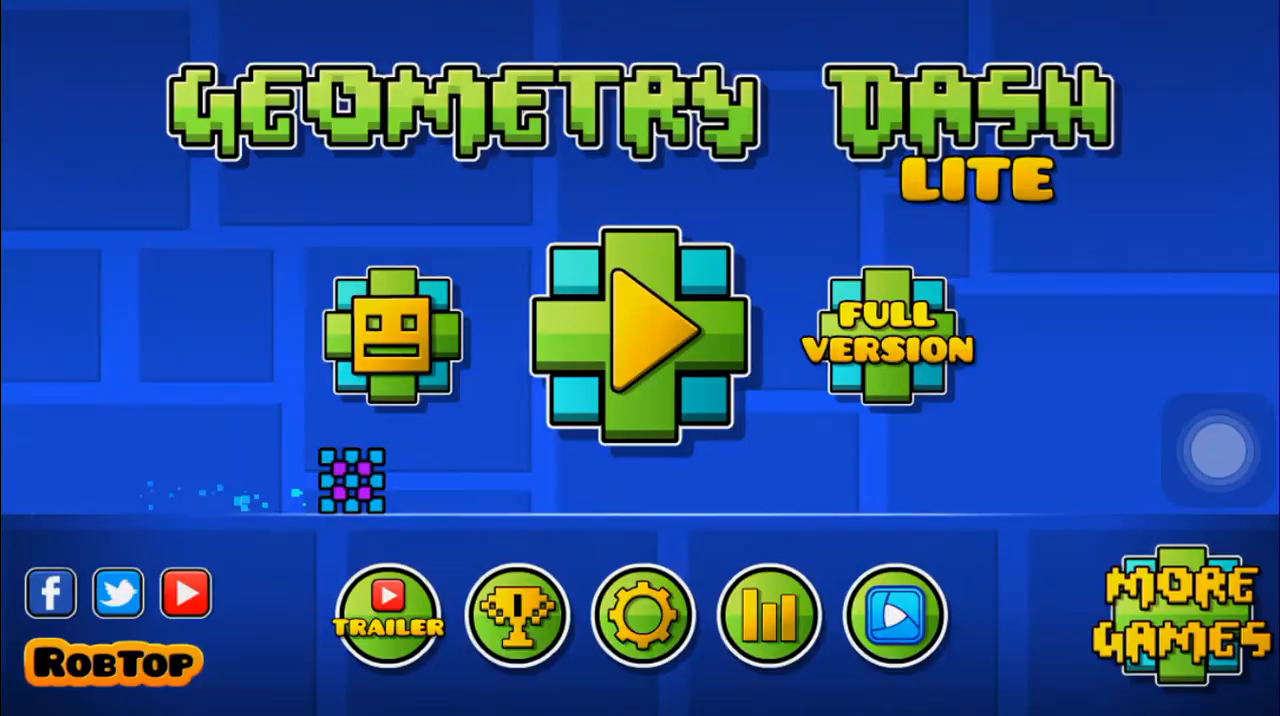
Step: Open the garage, try the first bottom-row cube, then settle on the angry-faced cube icon
click(391, 335)
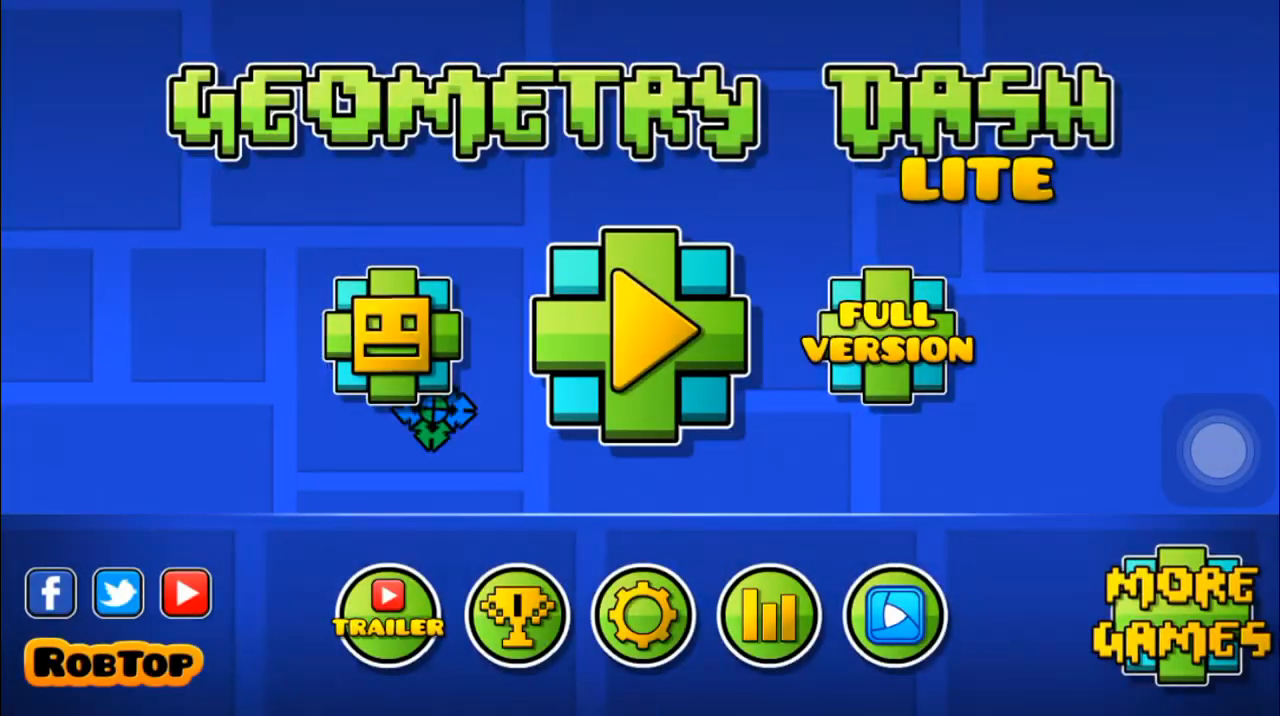
click(390, 345)
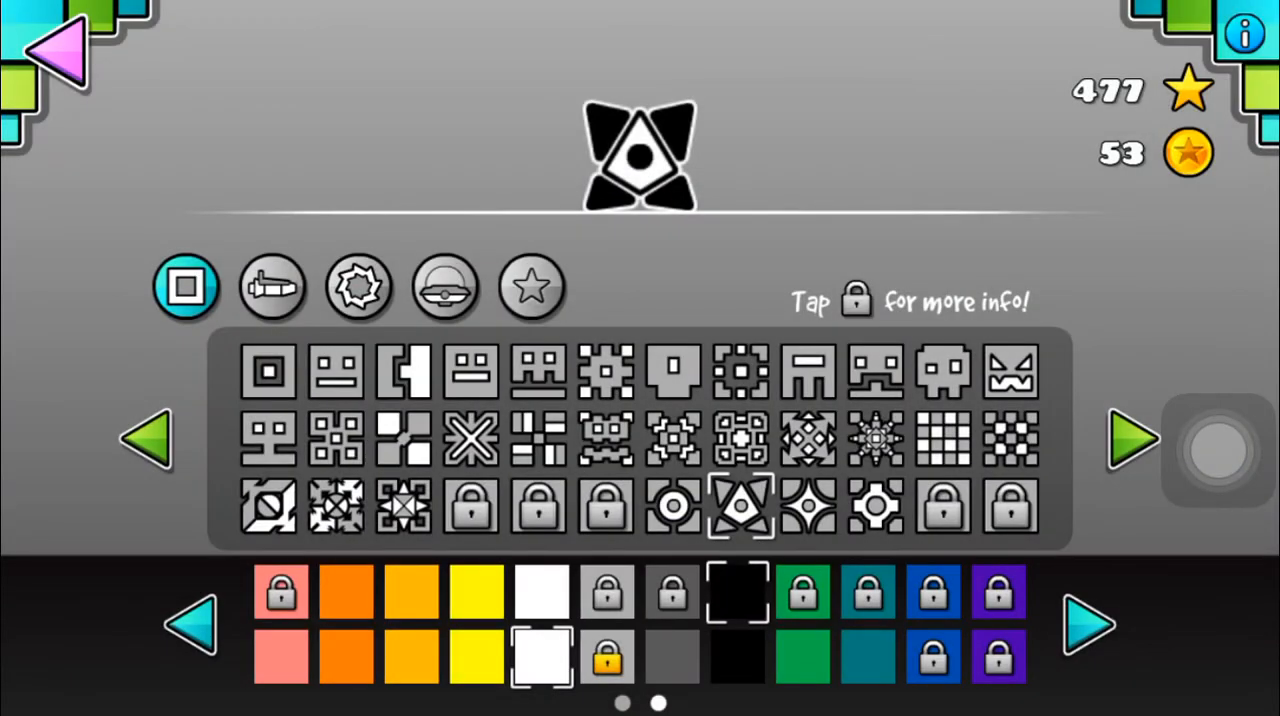
click(266, 507)
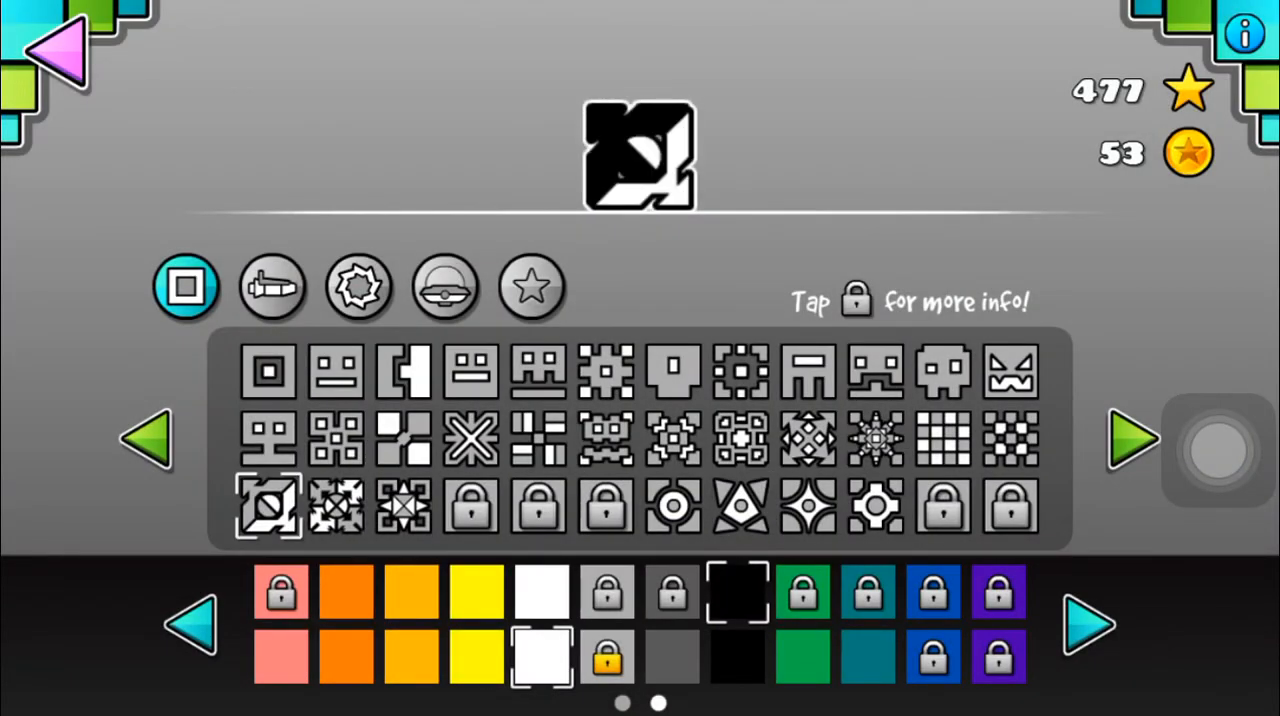
click(1010, 372)
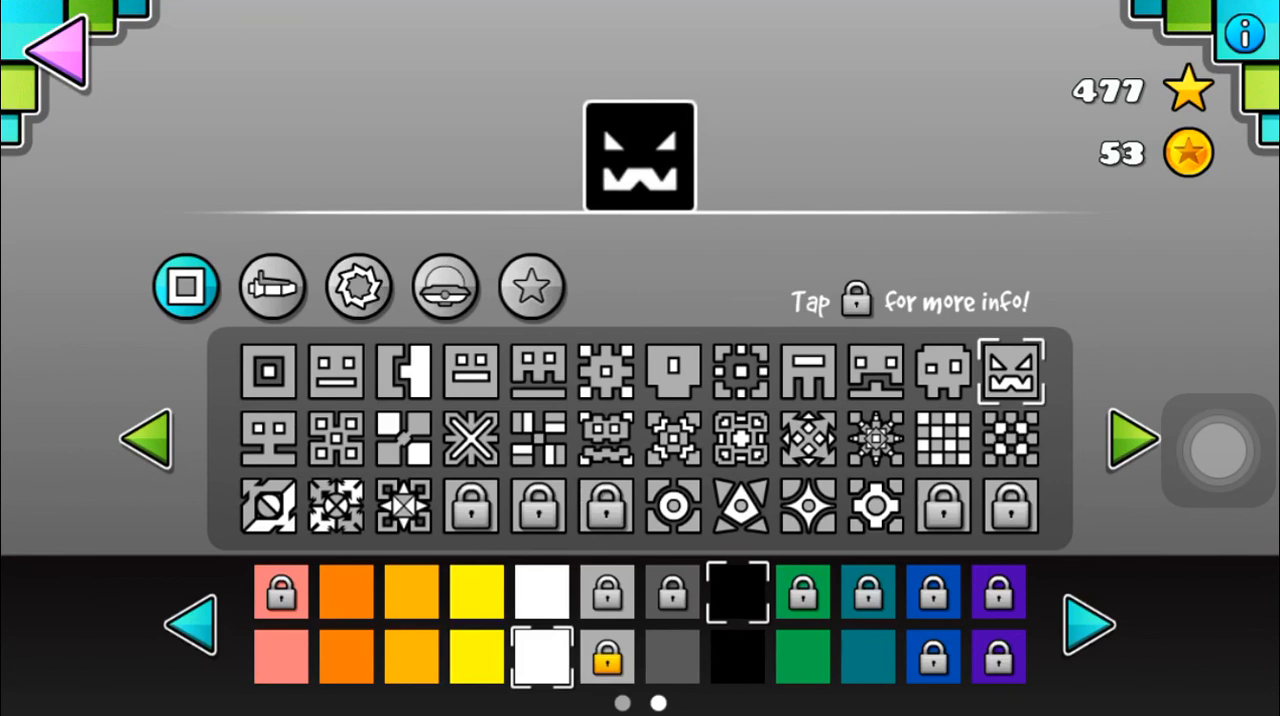